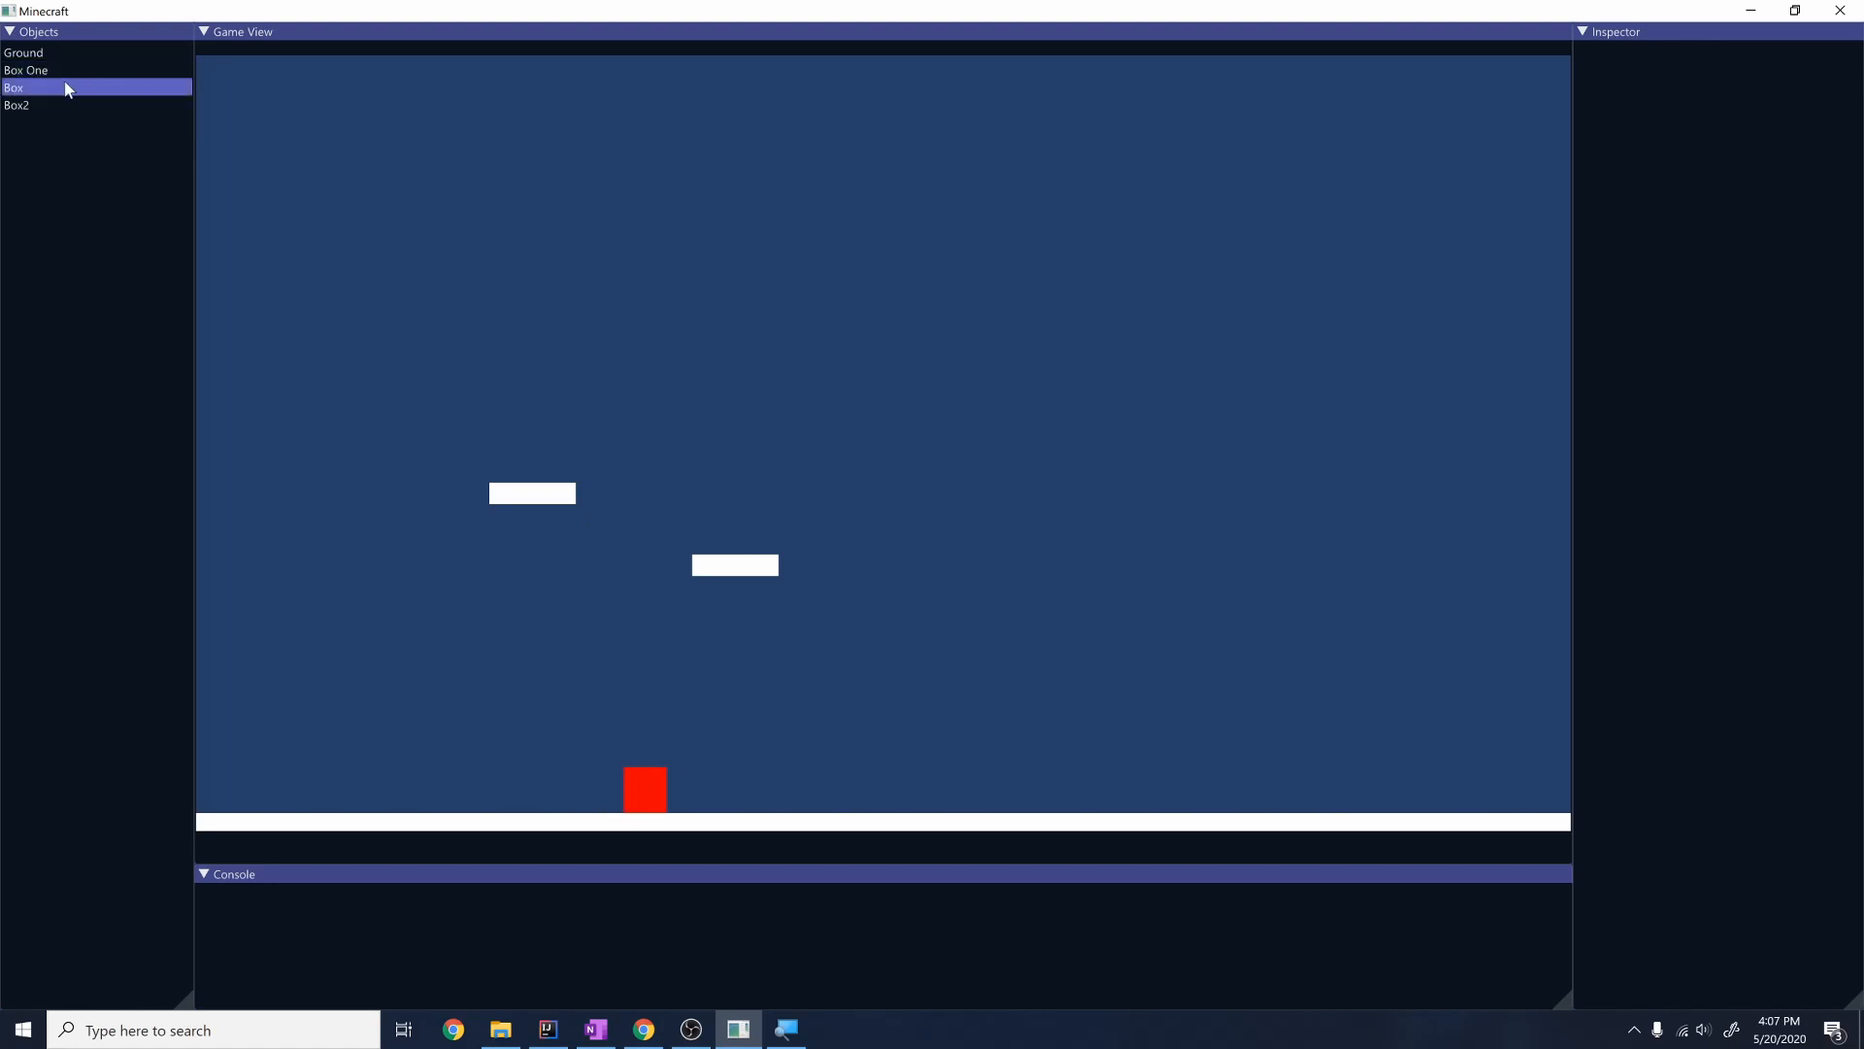
# - Select Box in the Objects panel to show its properties in the Inspector
pyautogui.click(24, 53)
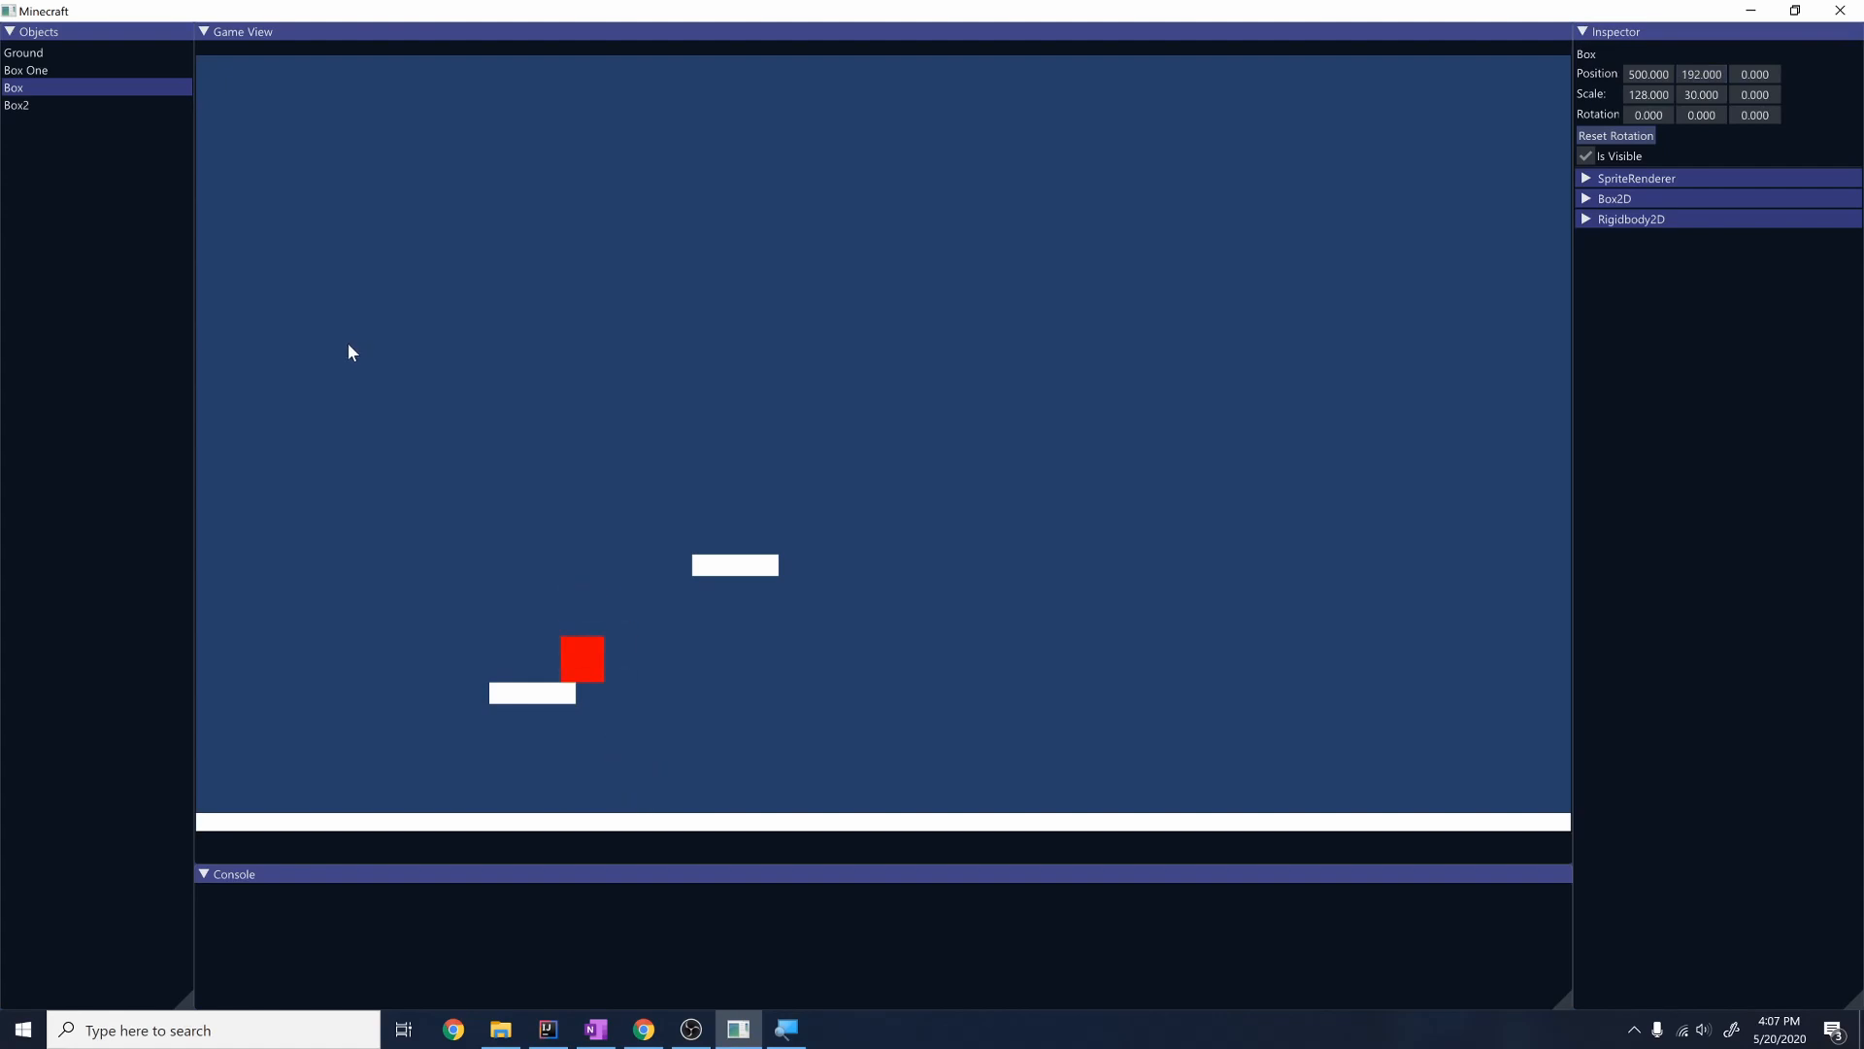
pyautogui.moveTo(581, 699)
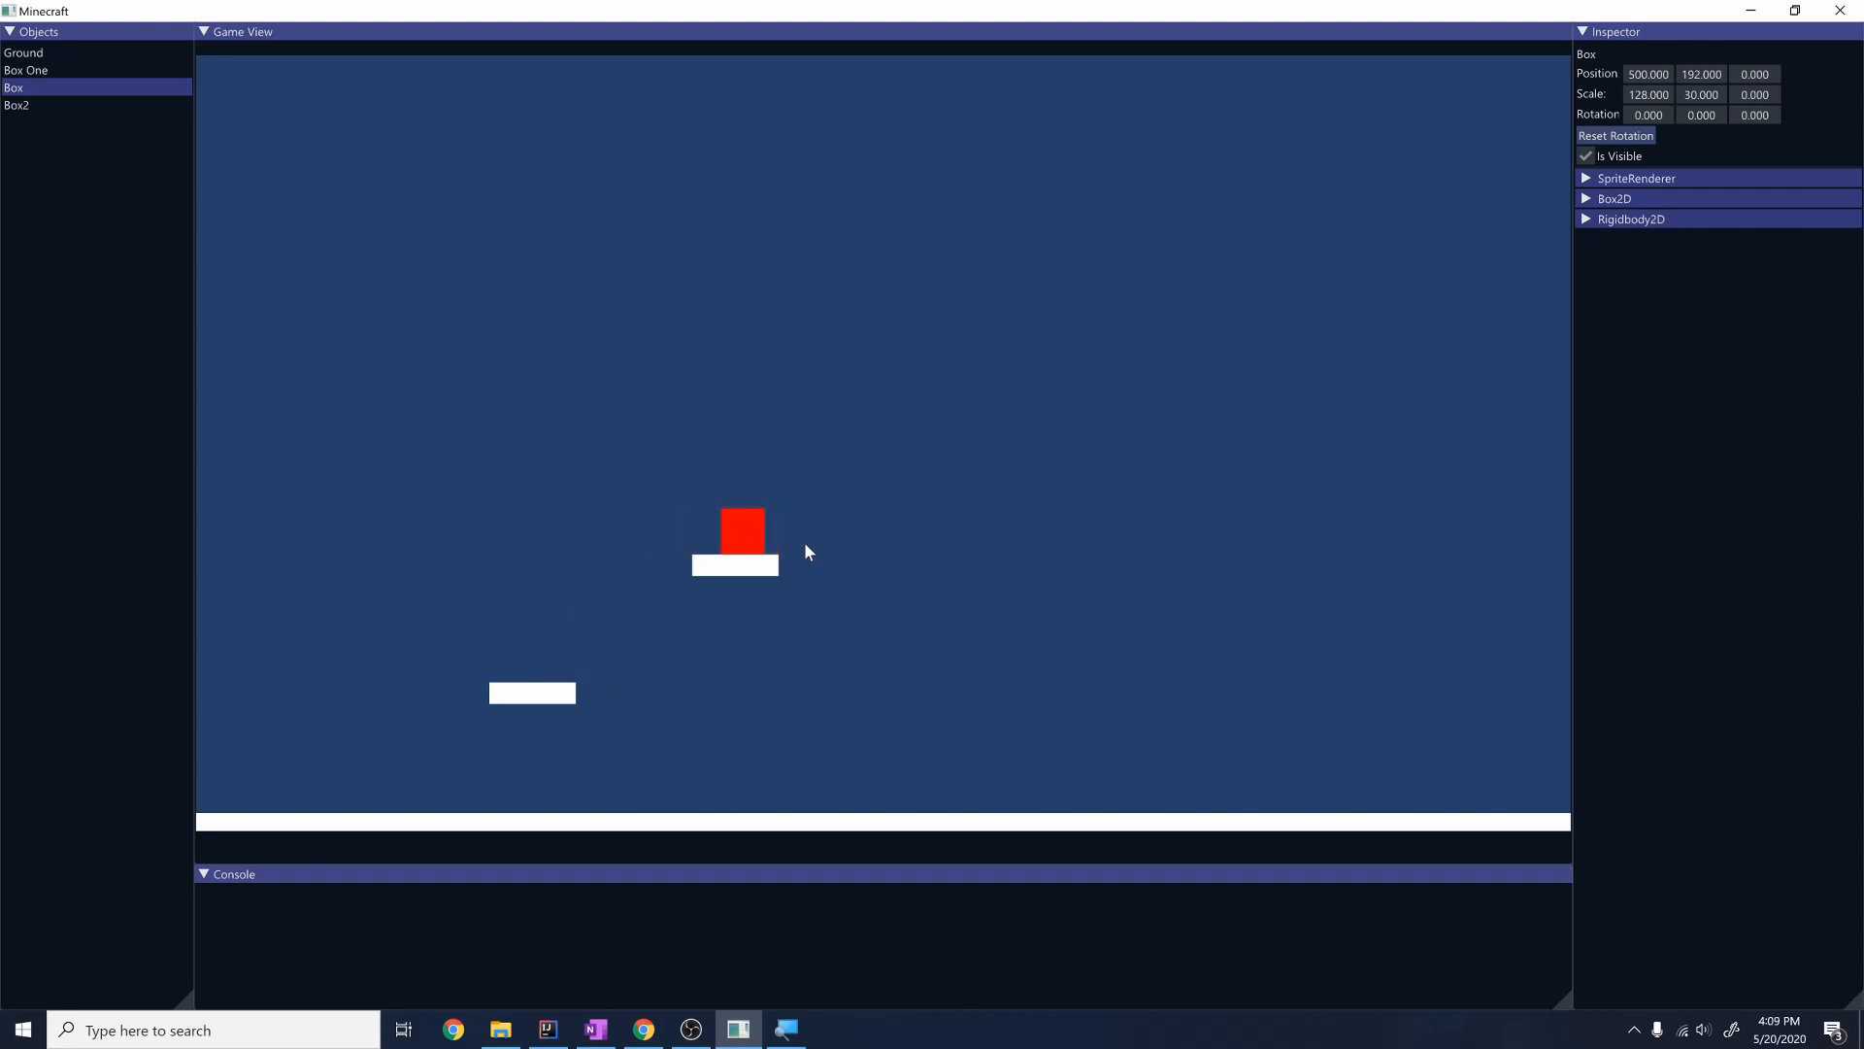
pyautogui.moveTo(756, 625)
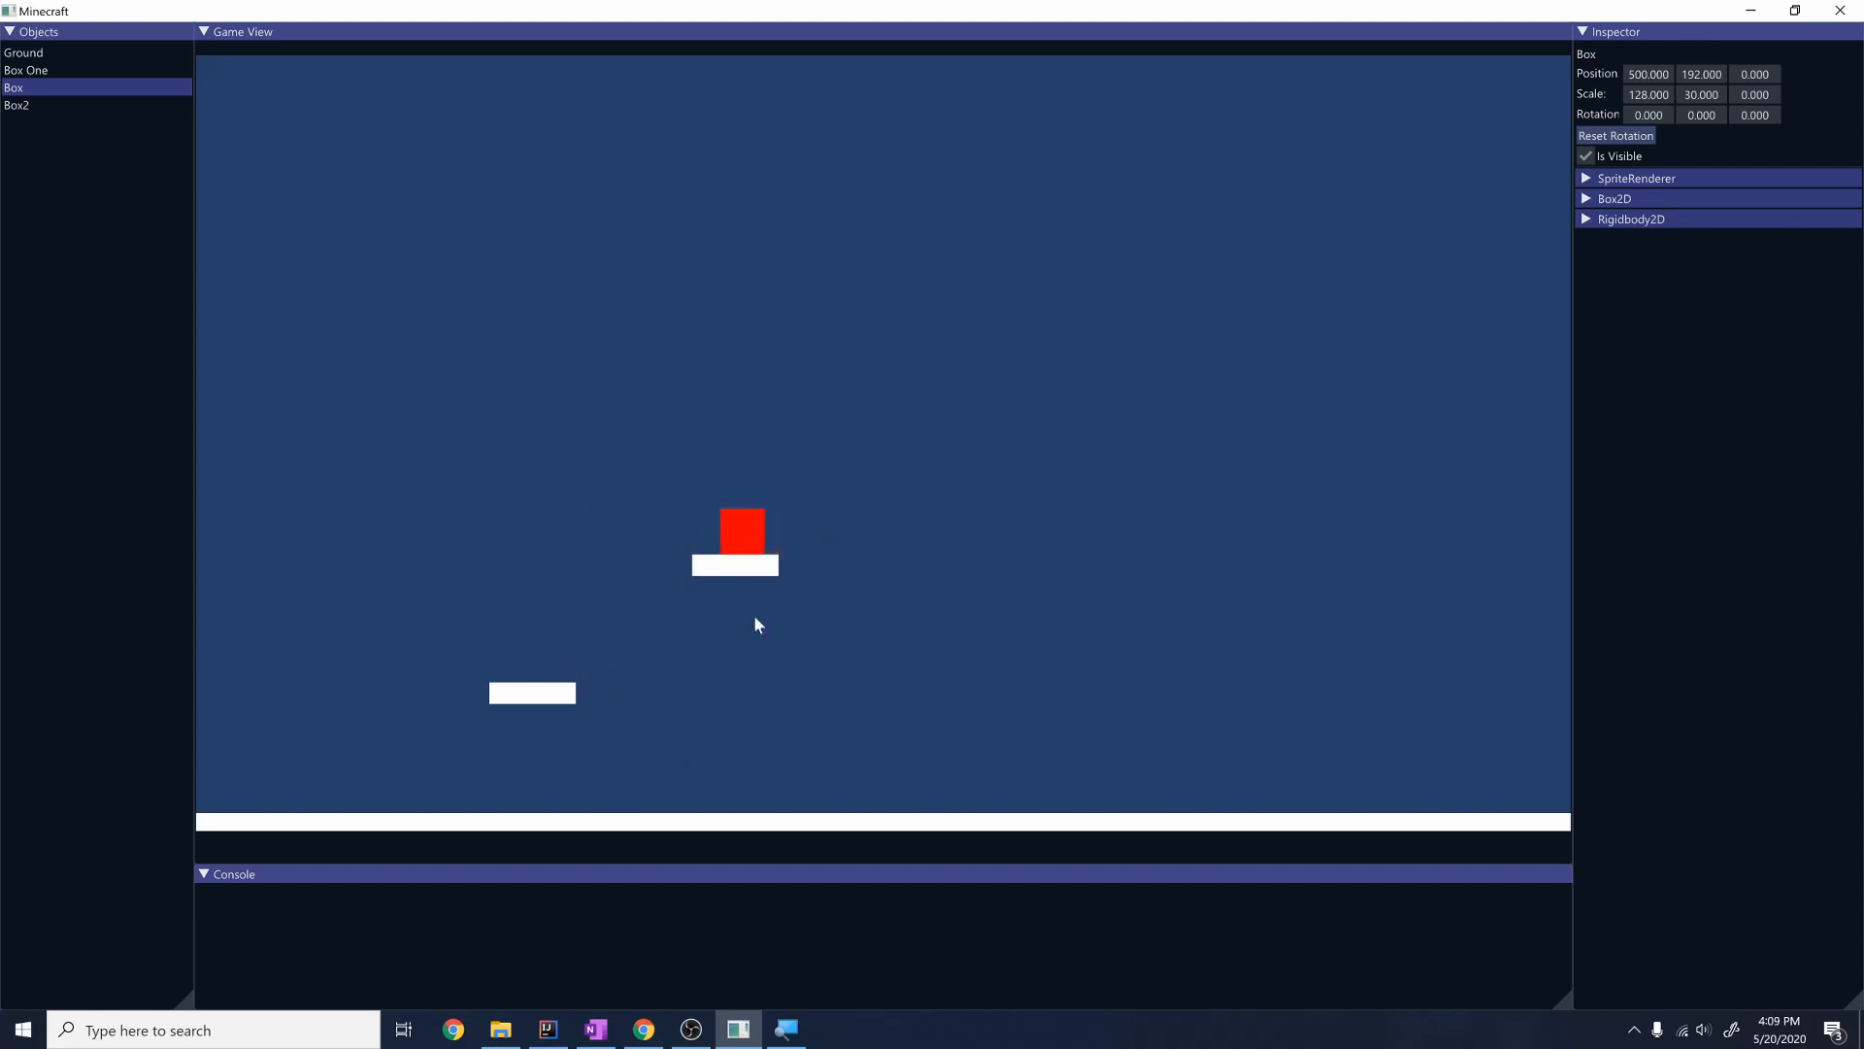
pyautogui.moveTo(832, 619)
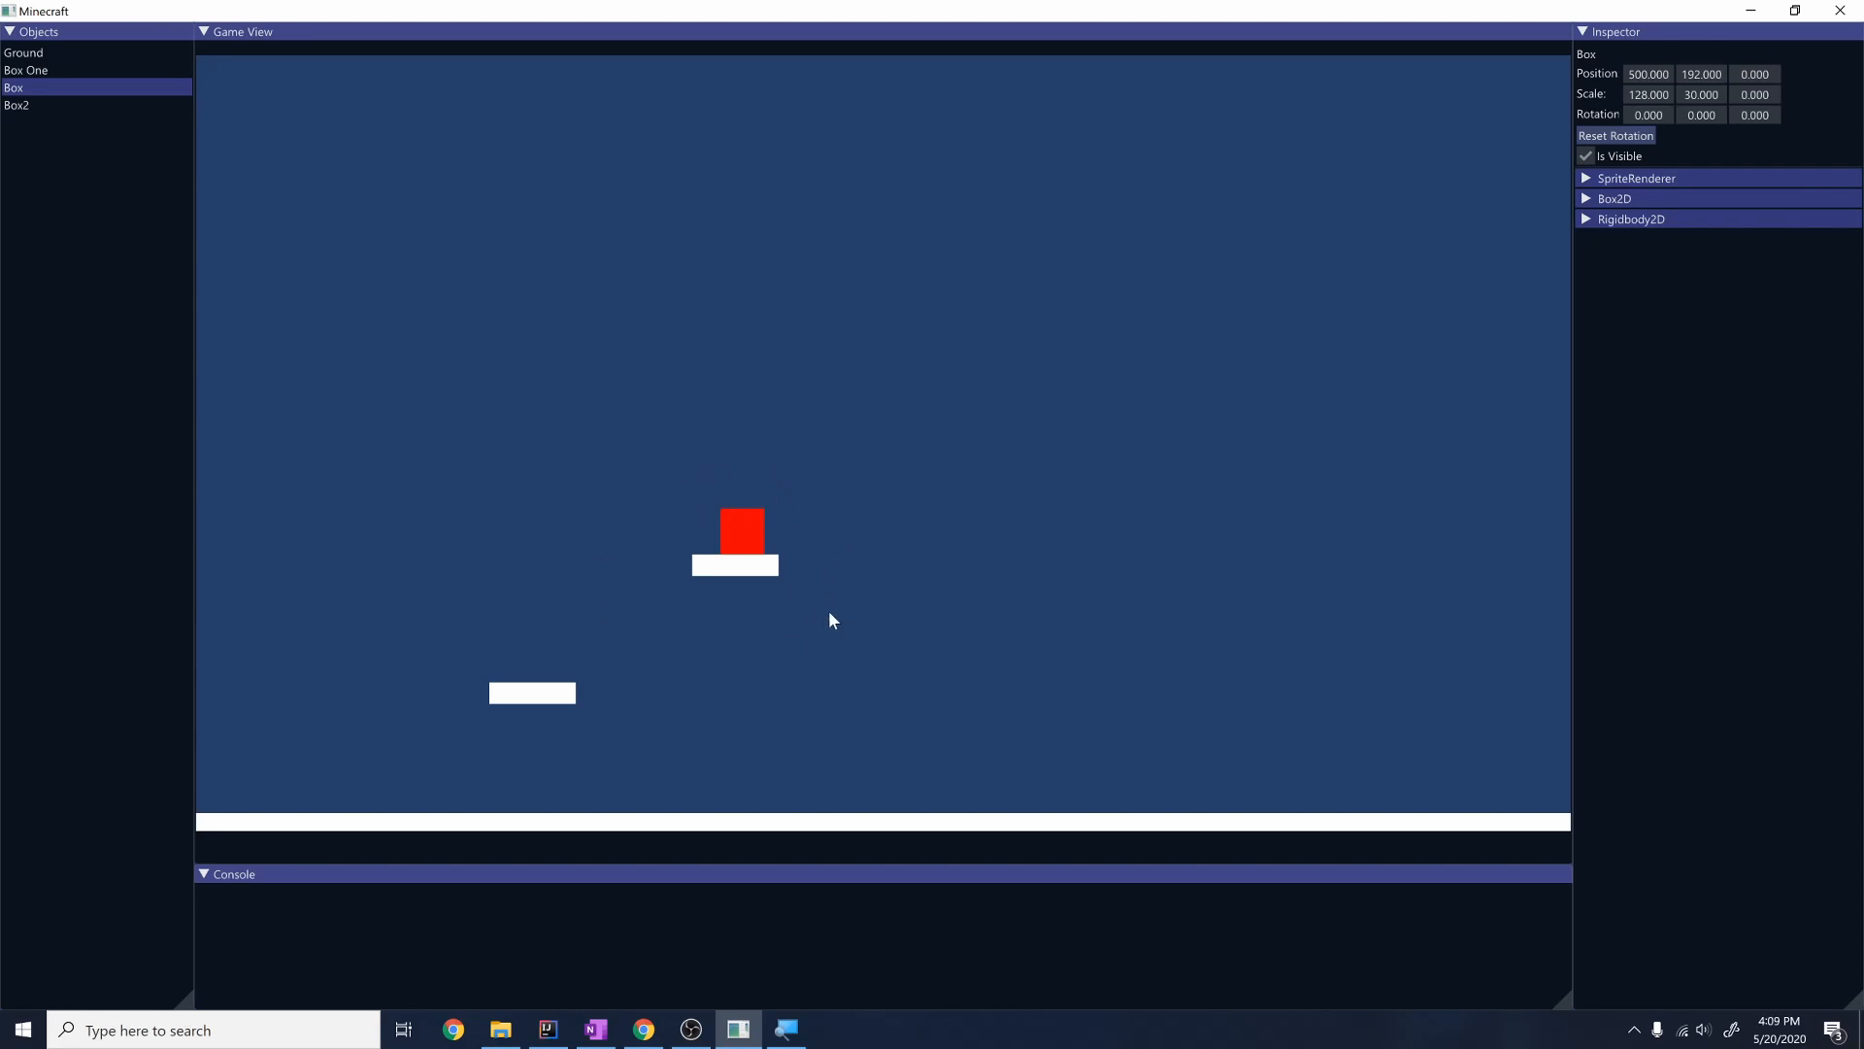
pyautogui.moveTo(828, 604)
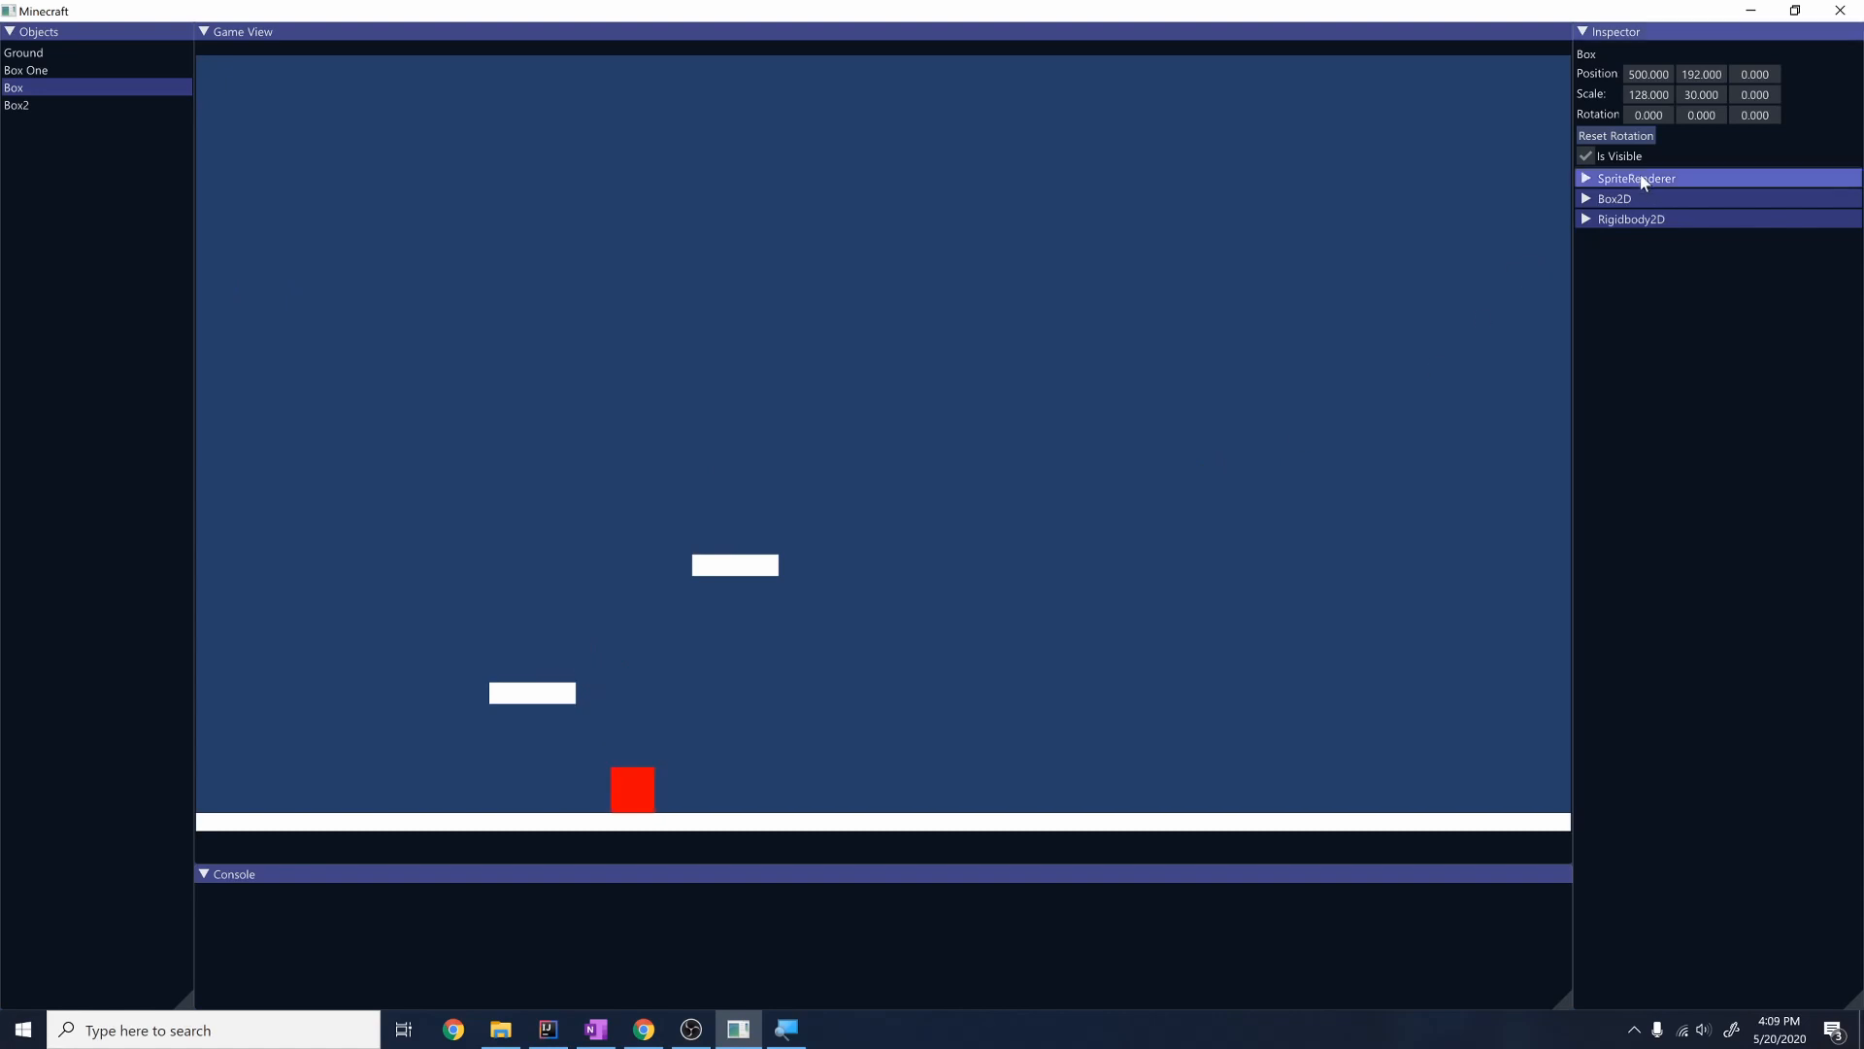
# - Expand Box's SpriteRenderer and set its colour to green (#58C72EFF)
pyautogui.click(1637, 176)
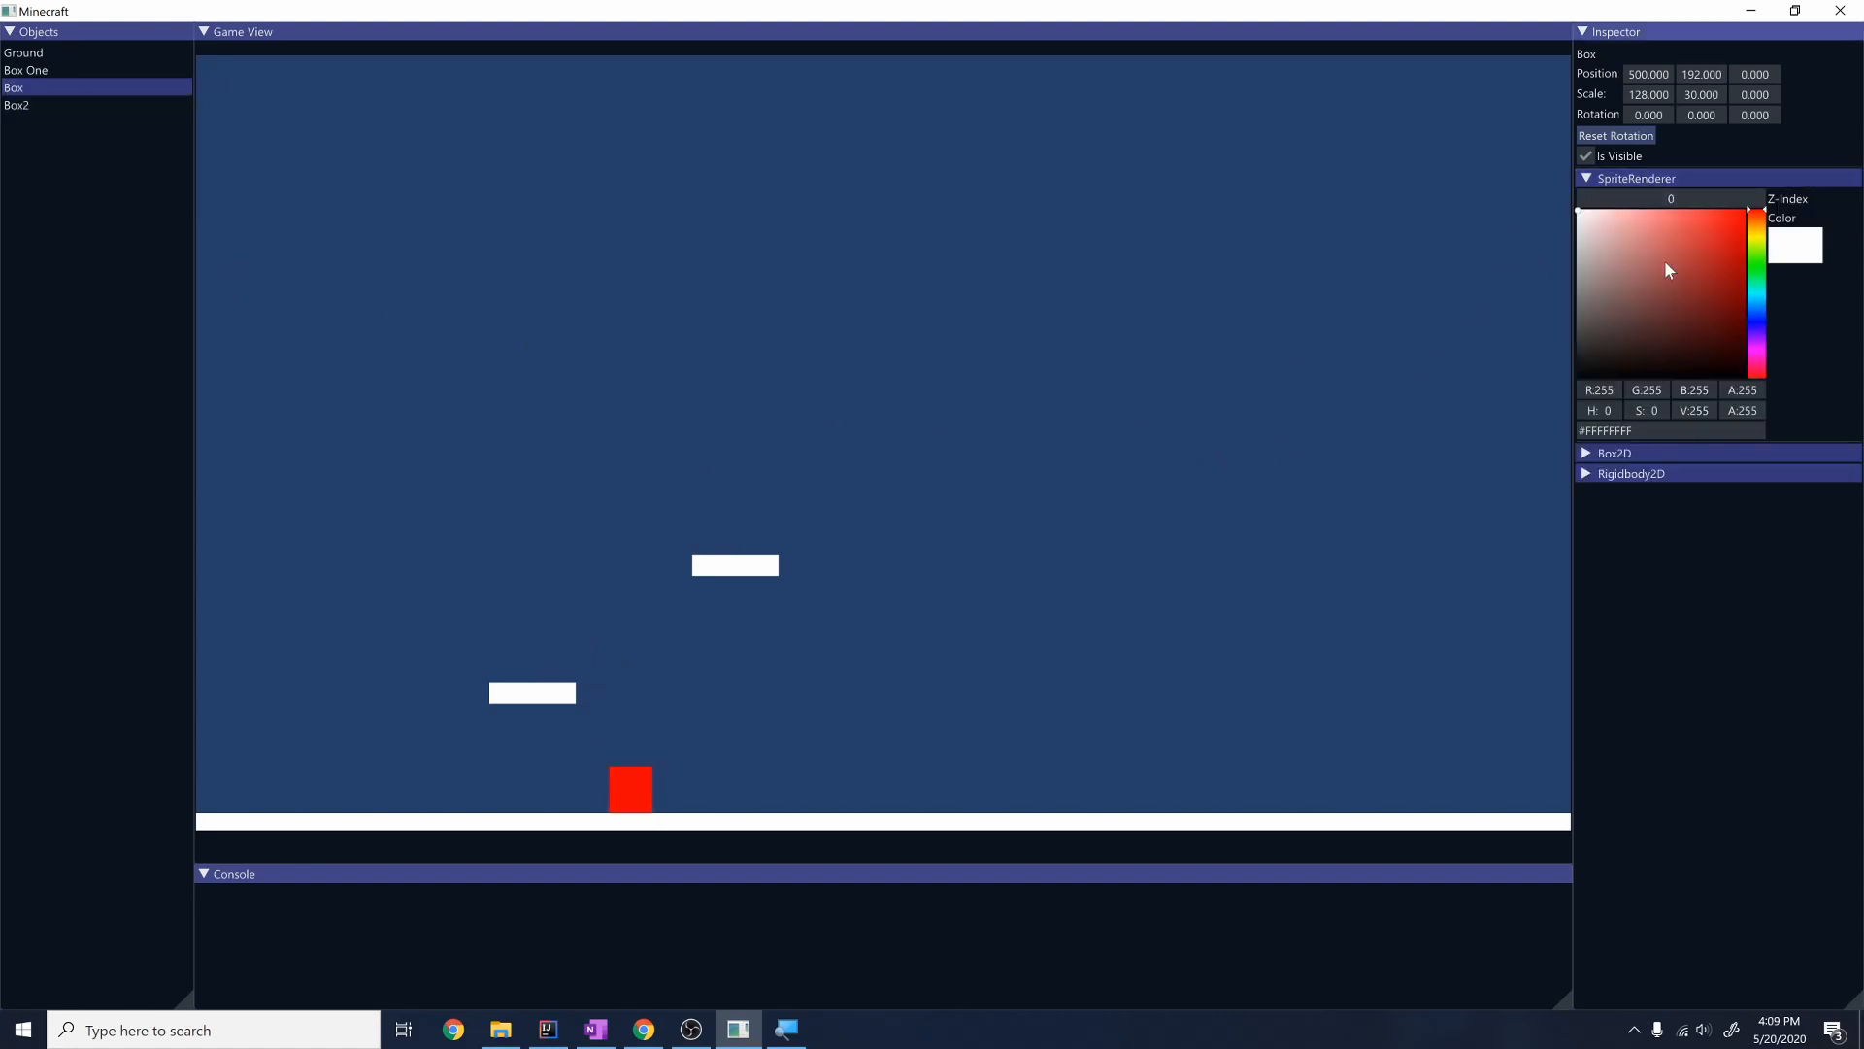
pyautogui.click(1704, 245)
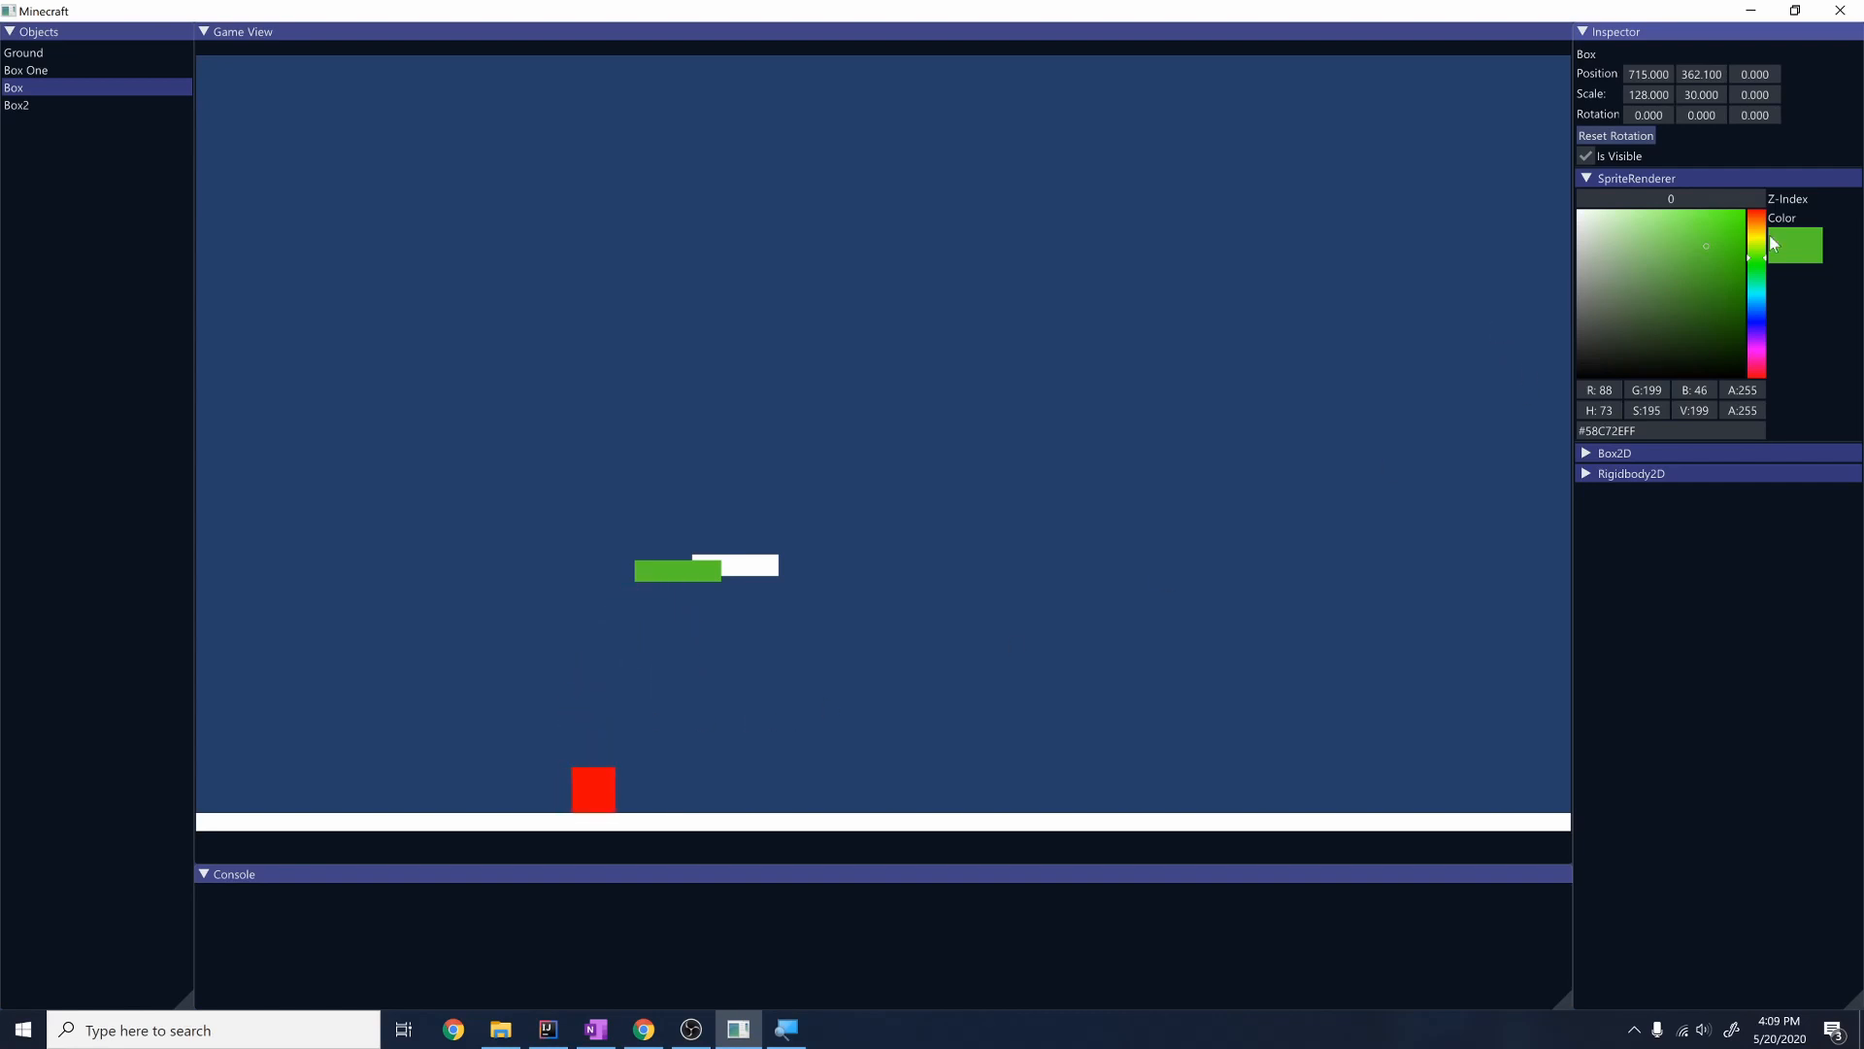
pyautogui.moveTo(1677, 198)
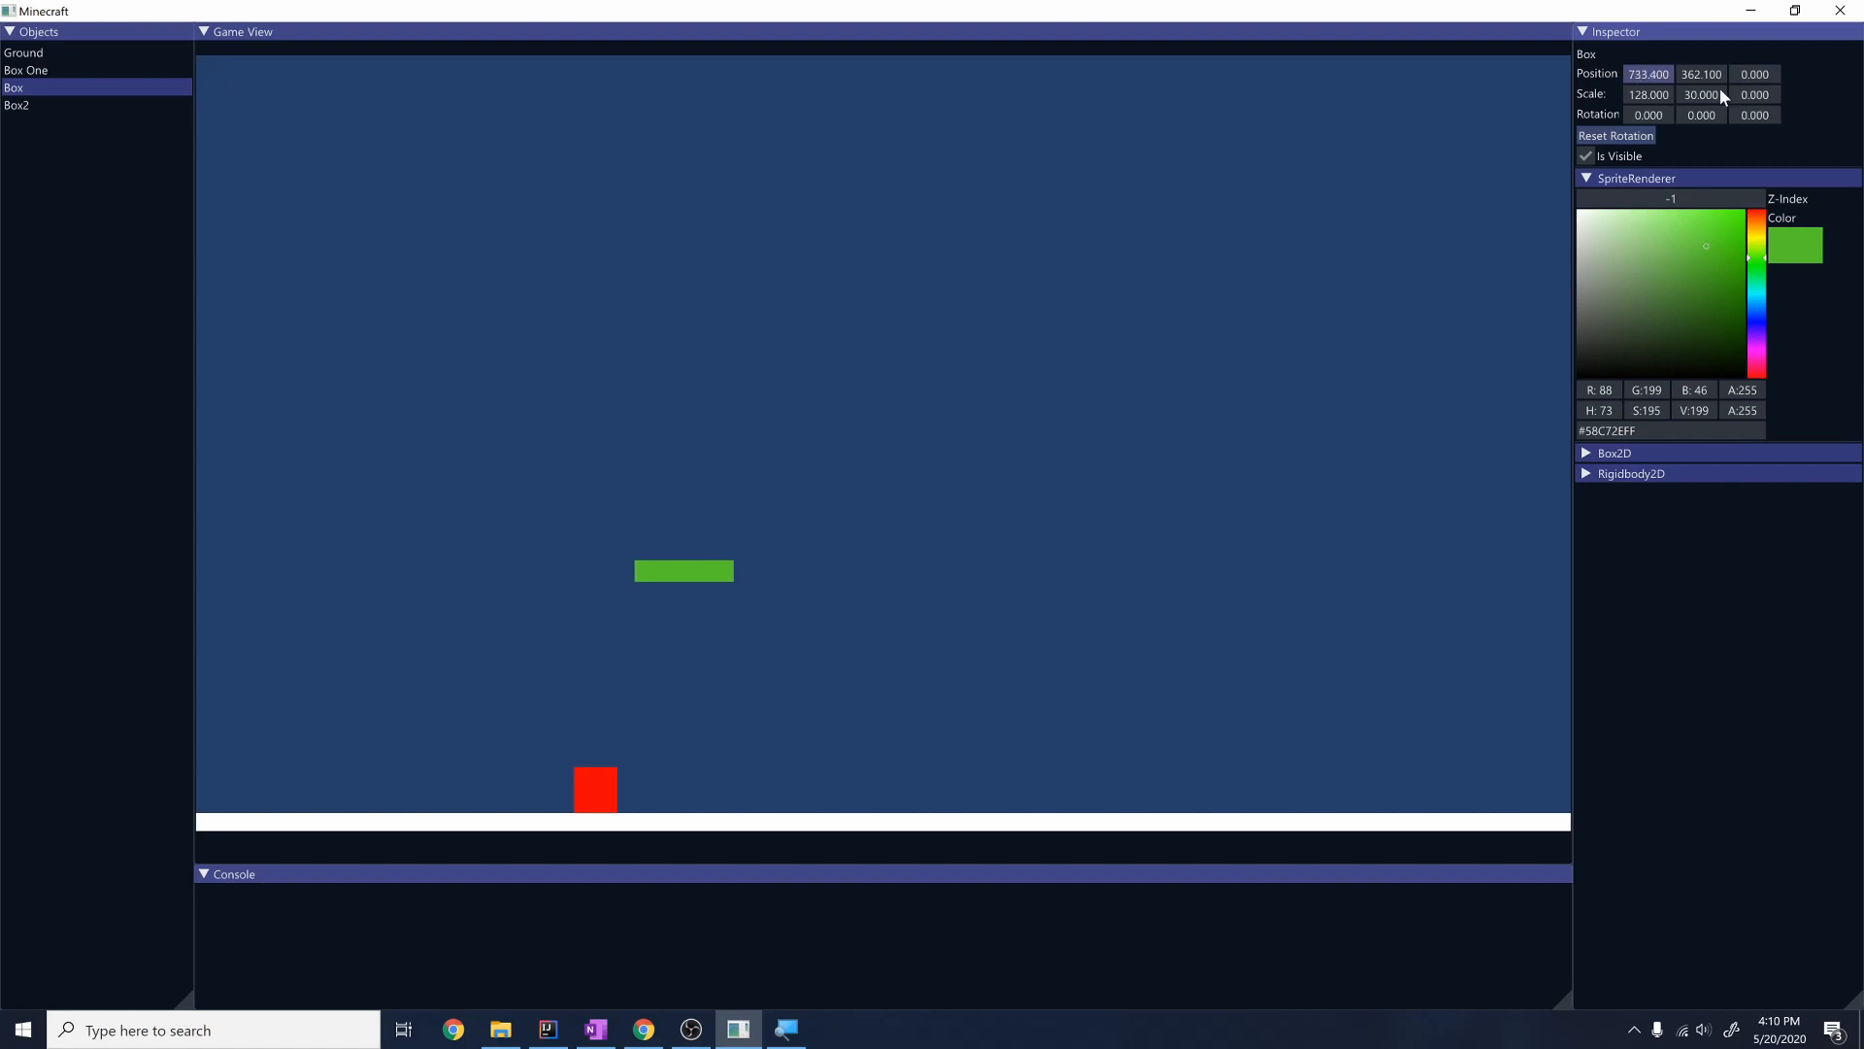
# - Select the Box2 platform and edit its Z-Index field
pyautogui.click(17, 105)
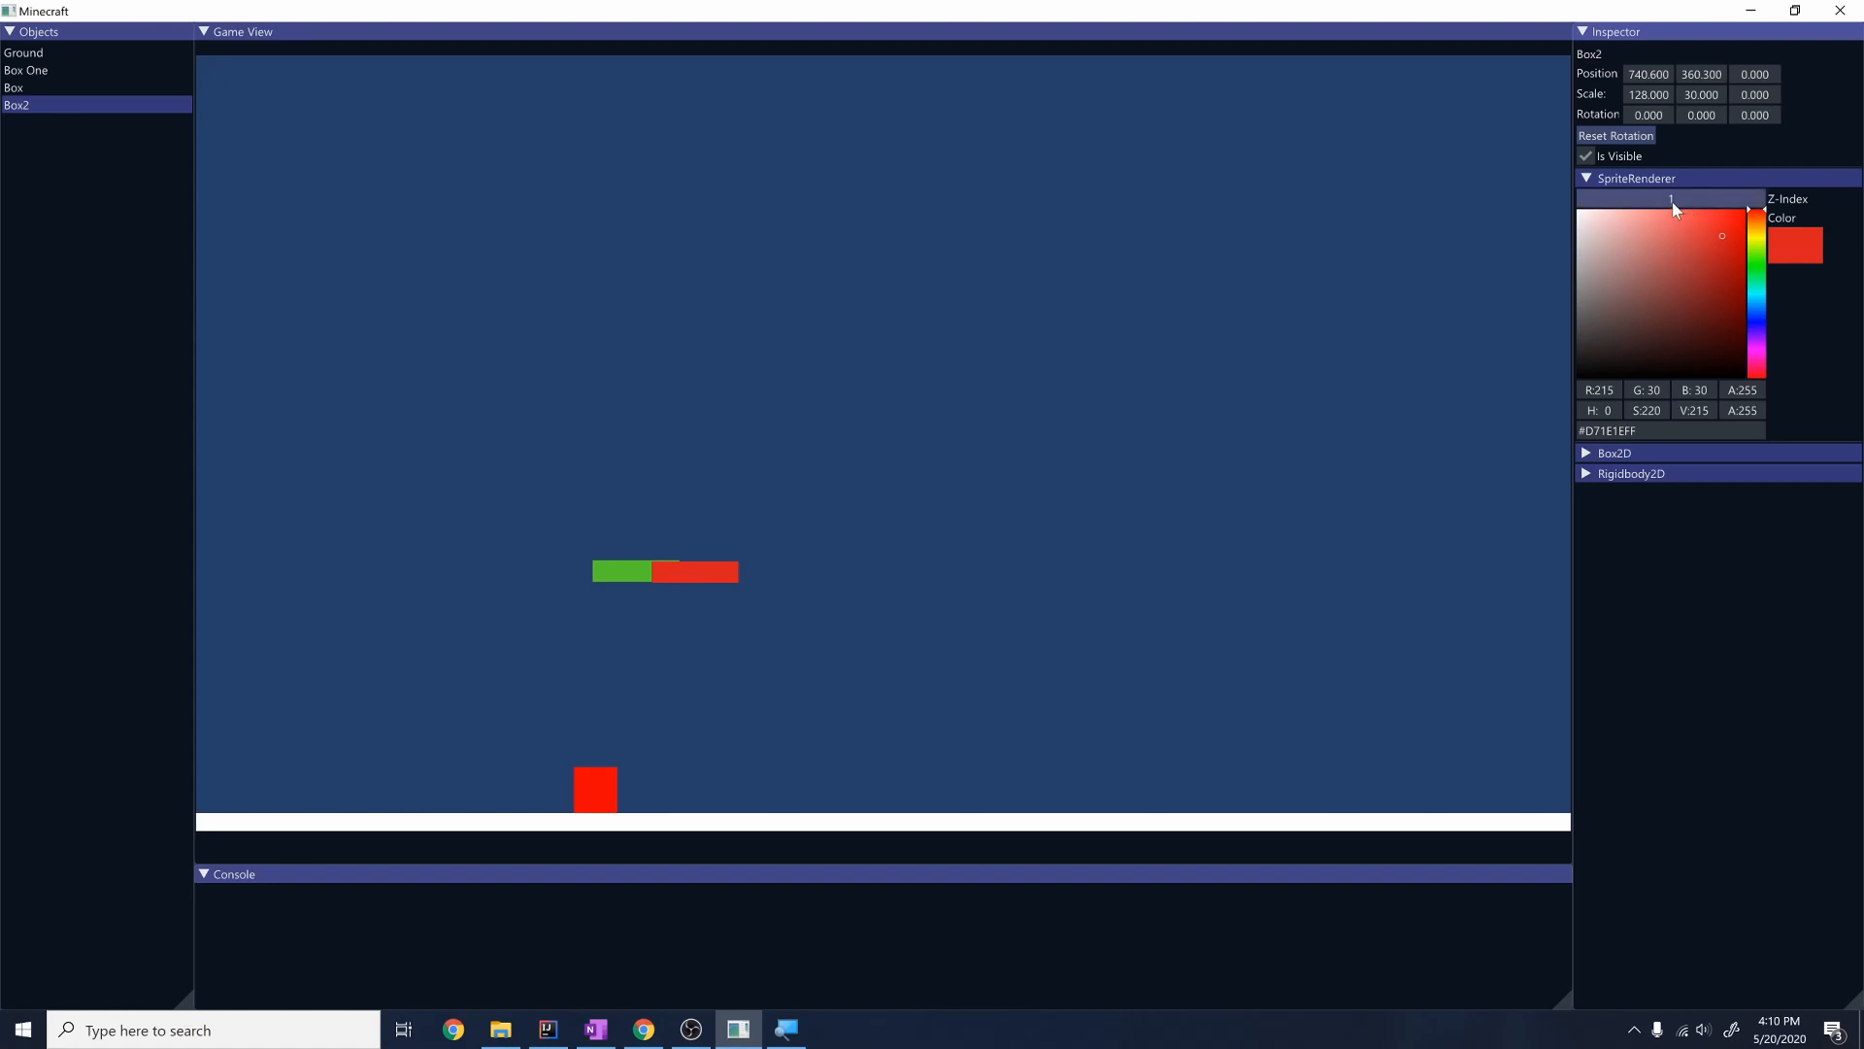
pyautogui.click(1668, 198)
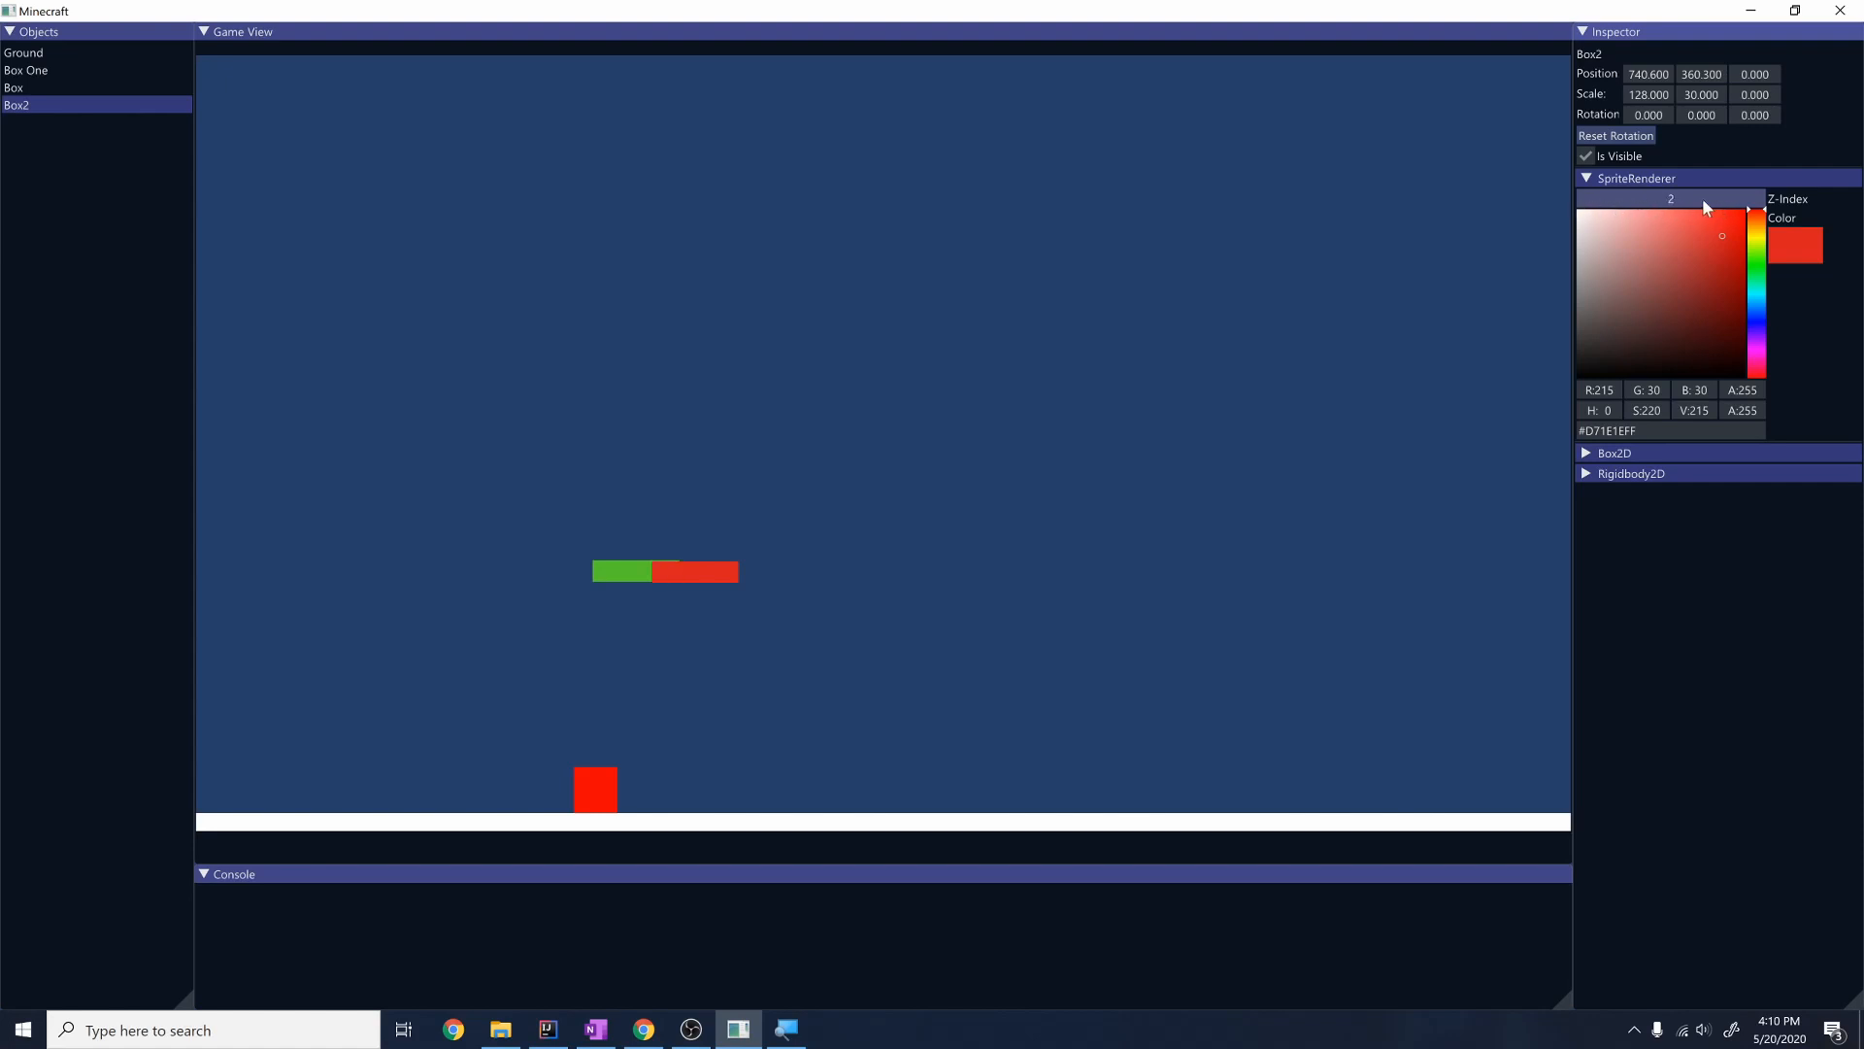
pyautogui.moveTo(464, 349)
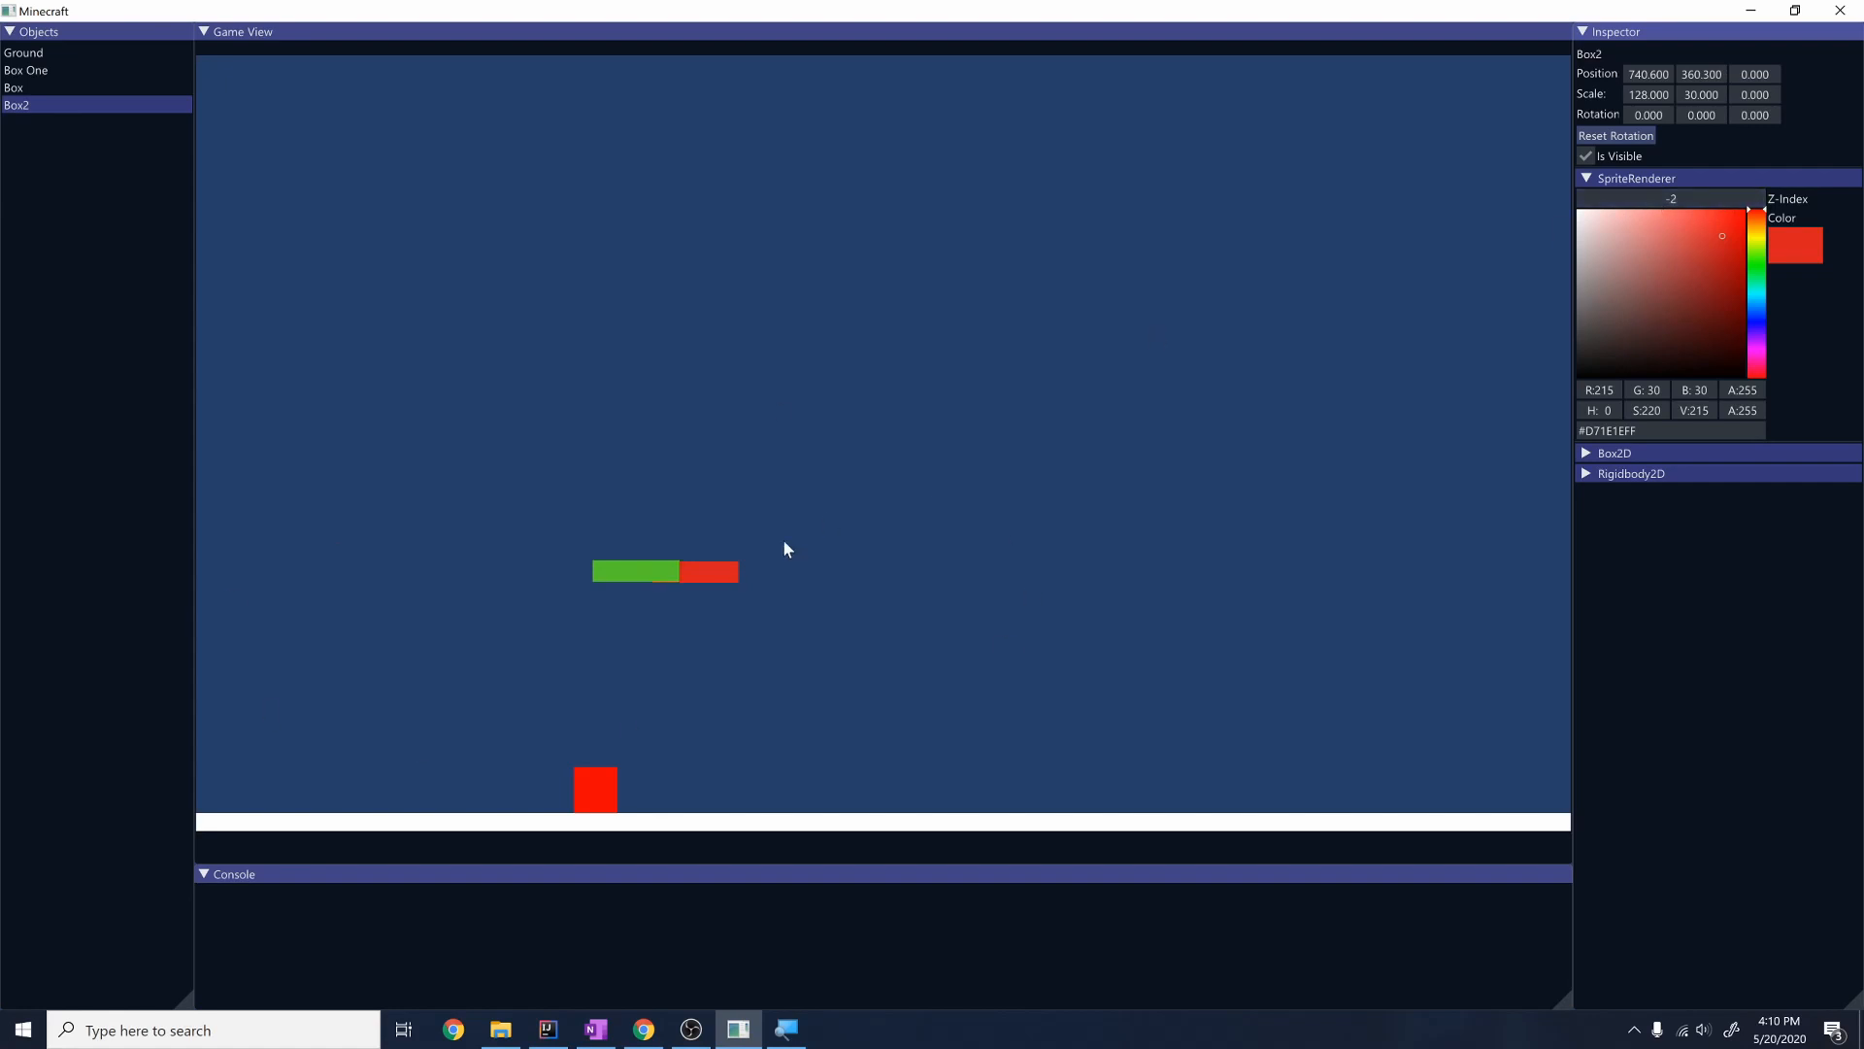
pyautogui.moveTo(726, 443)
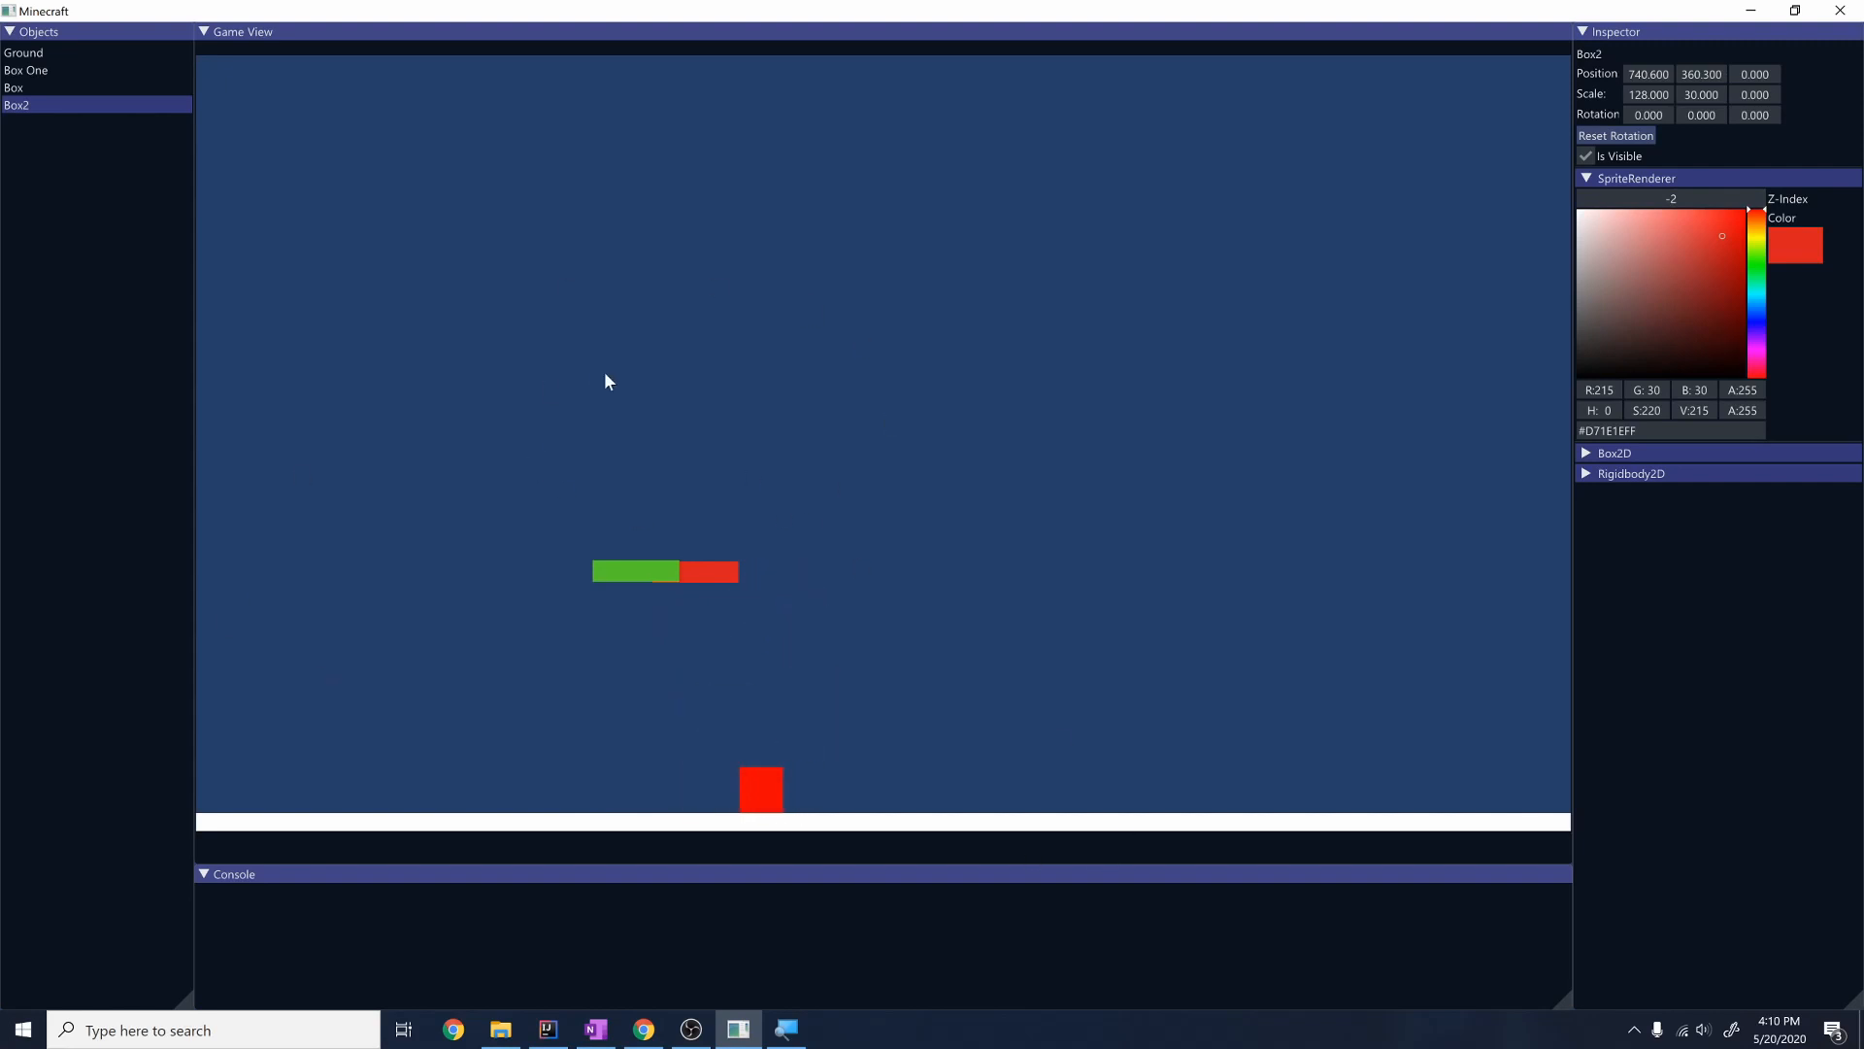
pyautogui.moveTo(559, 499)
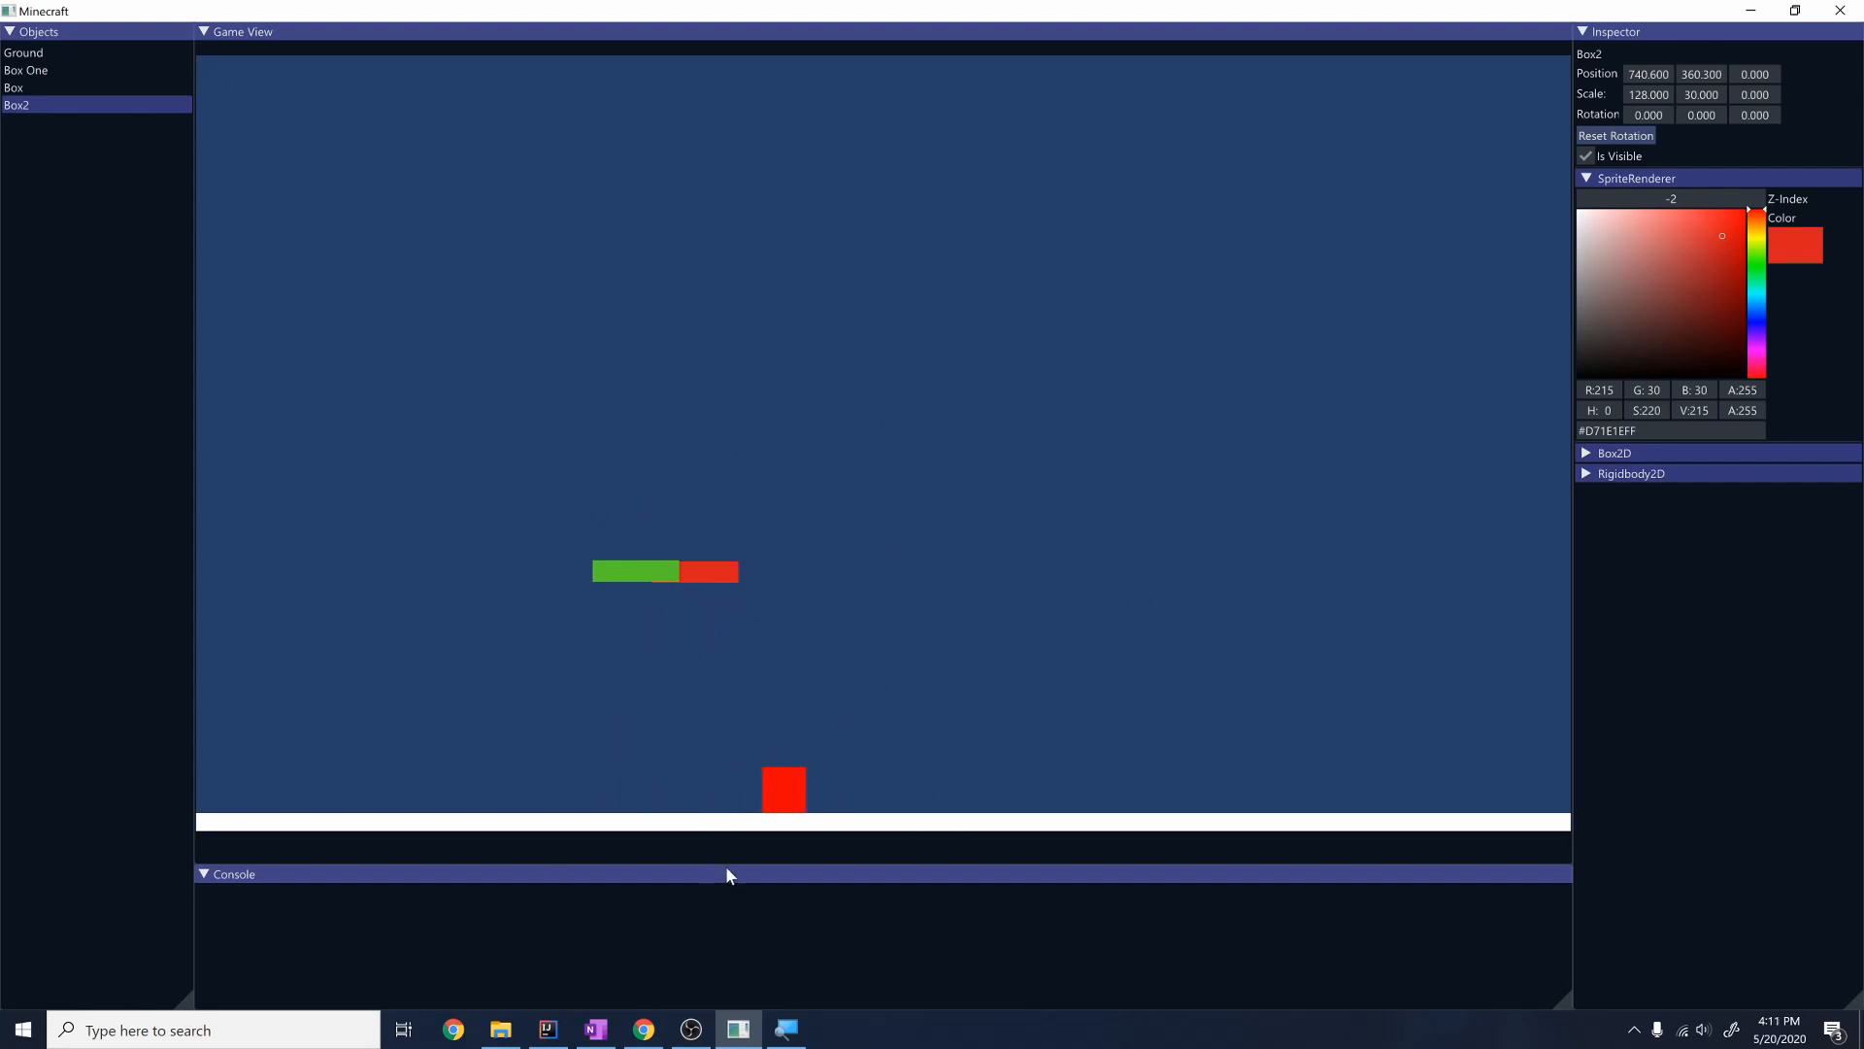
pyautogui.moveTo(729, 865)
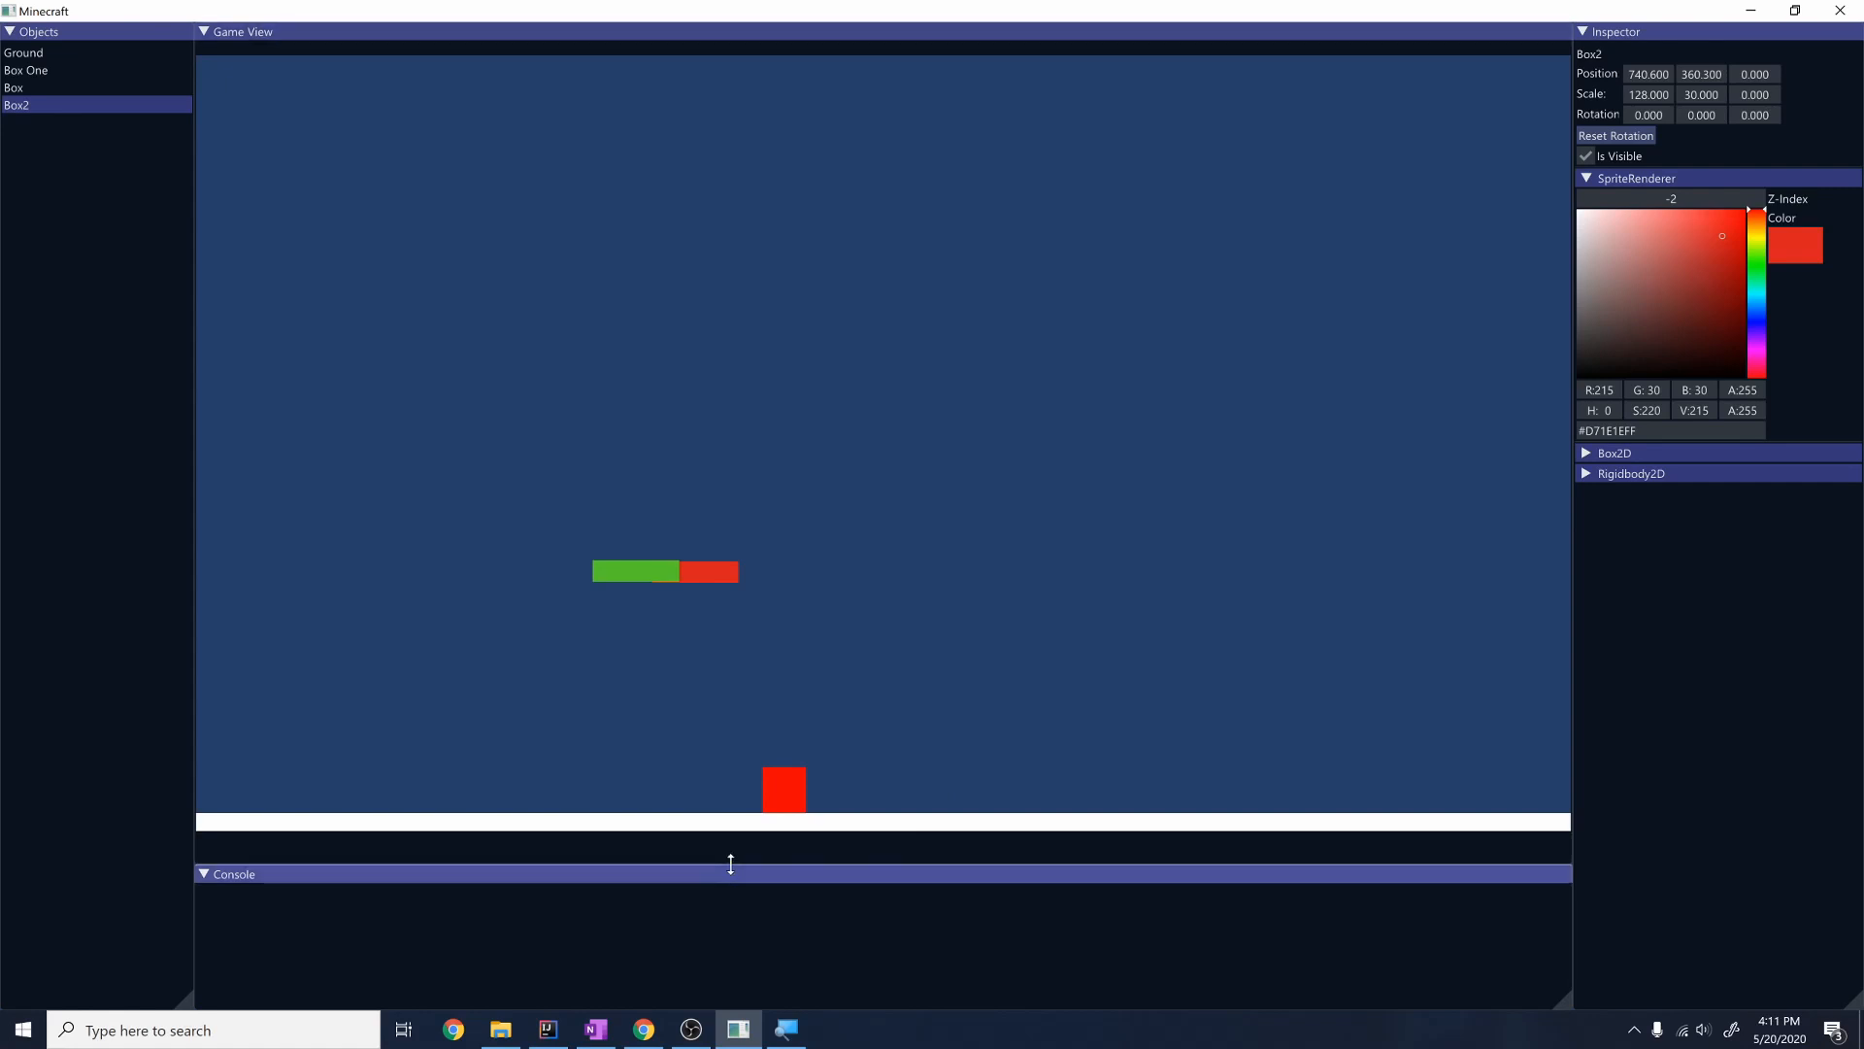
pyautogui.moveTo(715, 687)
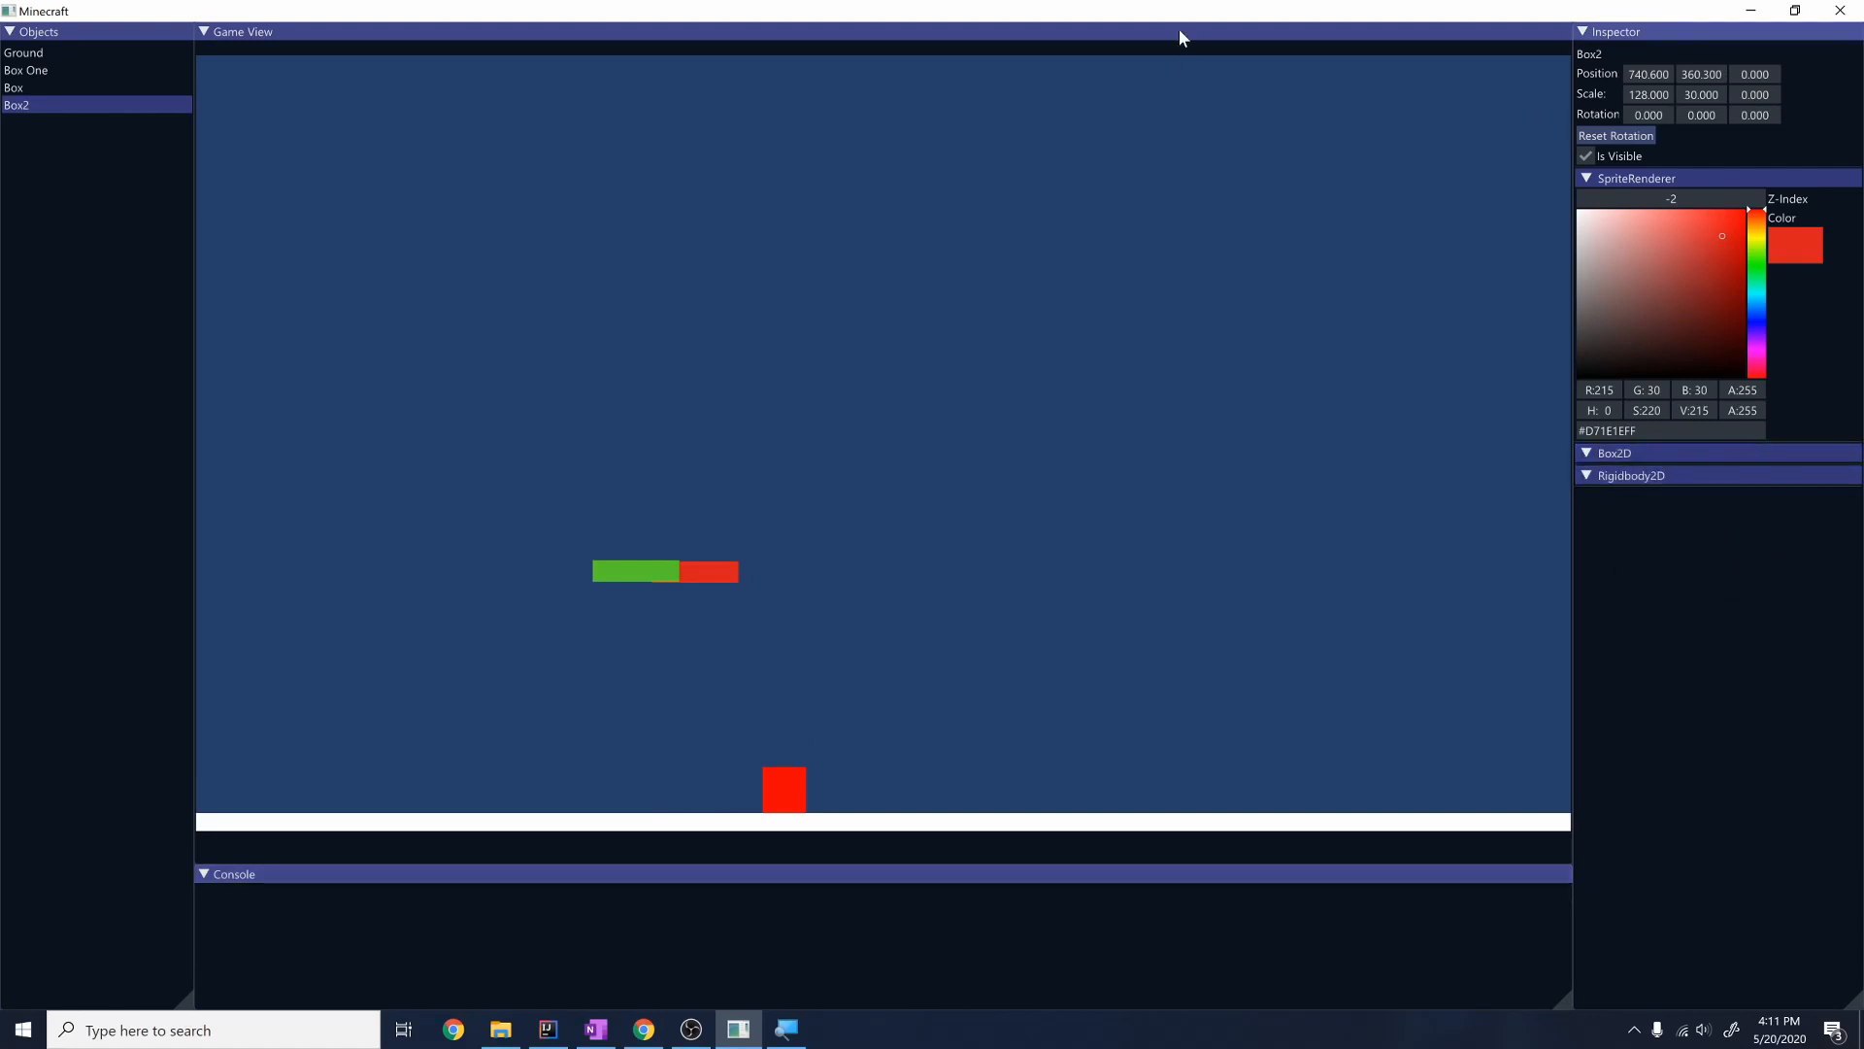
pyautogui.moveTo(1267, 414)
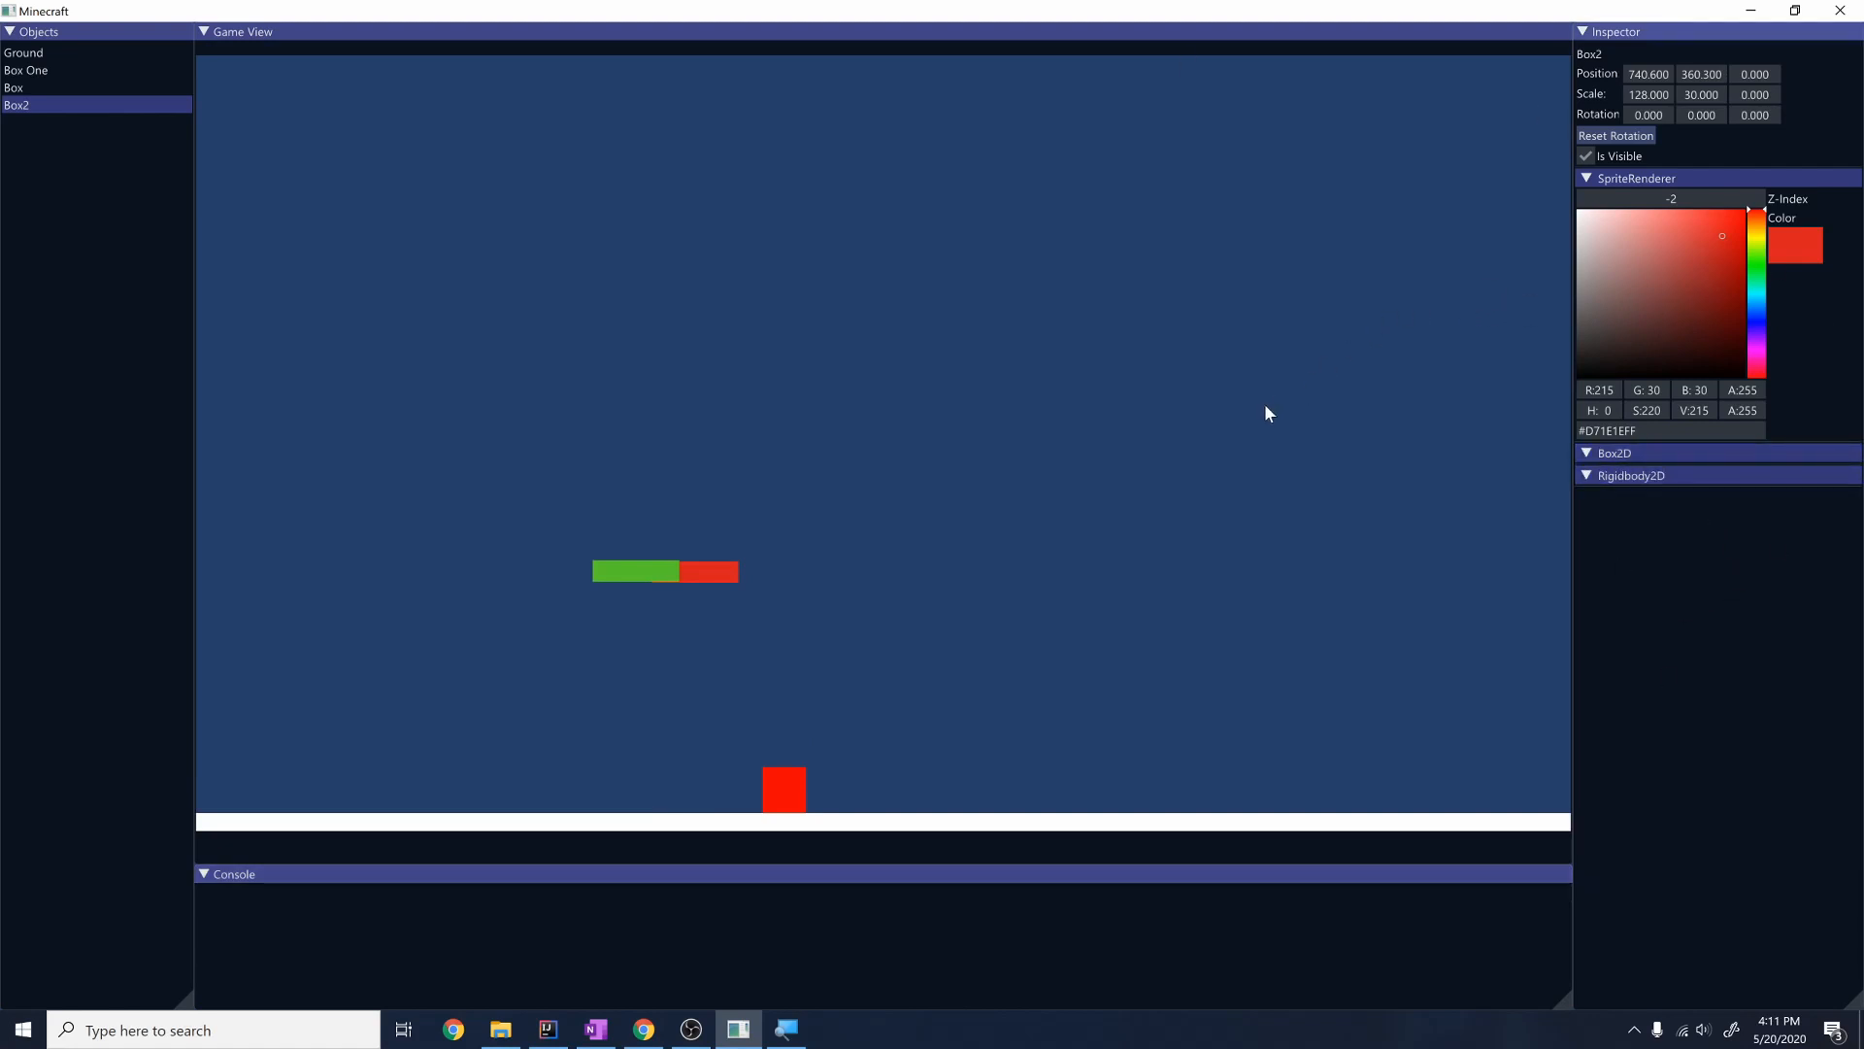
pyautogui.moveTo(1226, 464)
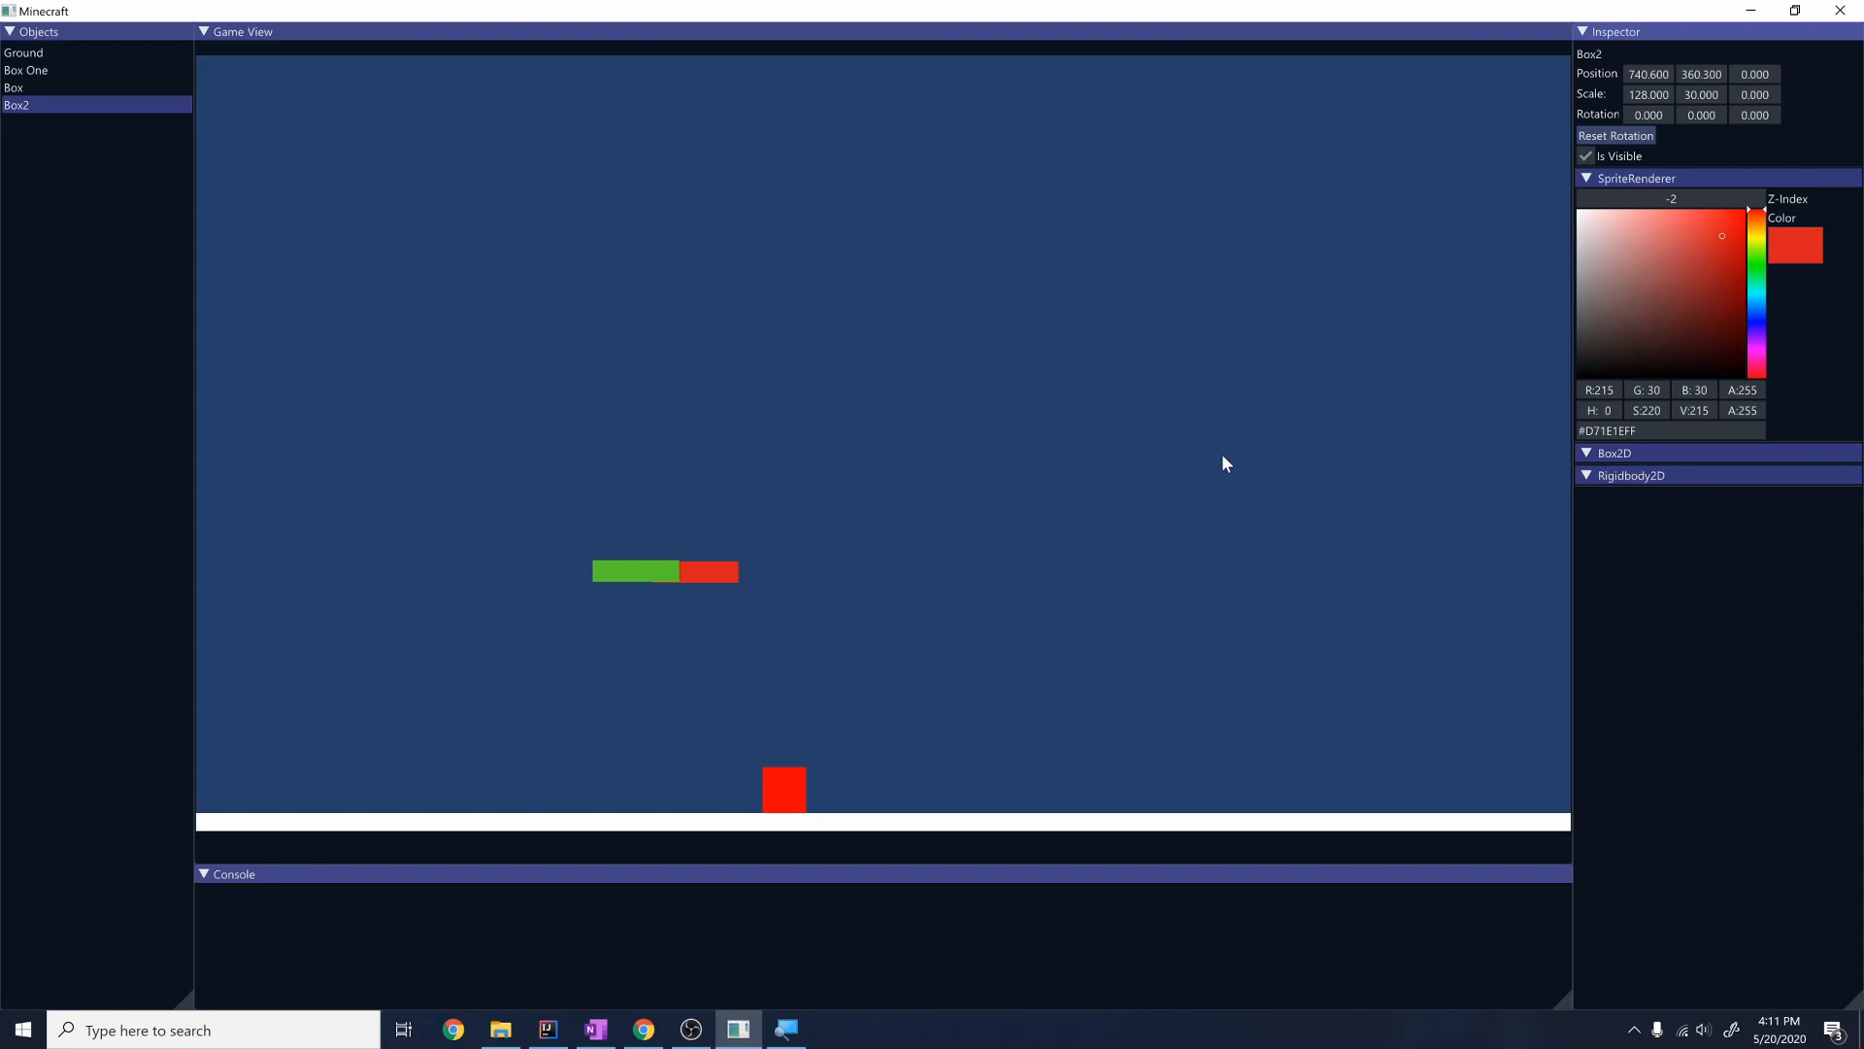
pyautogui.moveTo(814, 589)
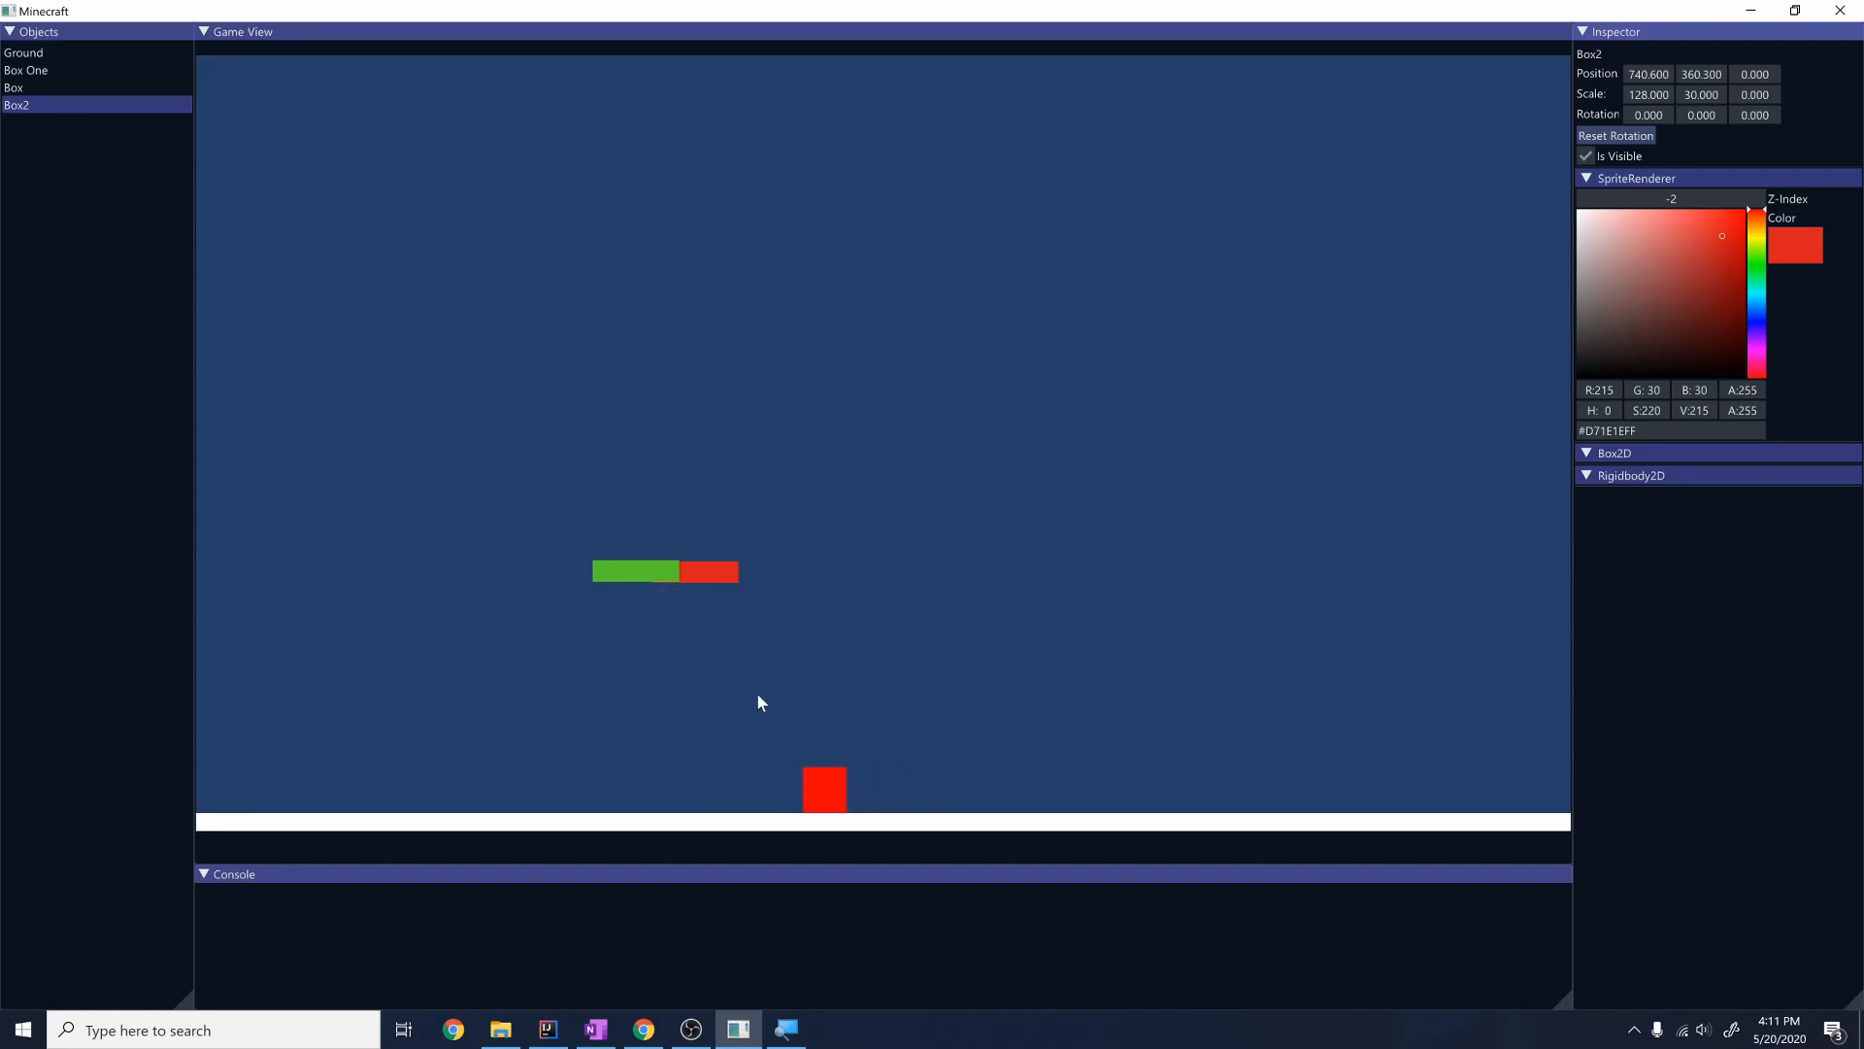
pyautogui.moveTo(896, 757)
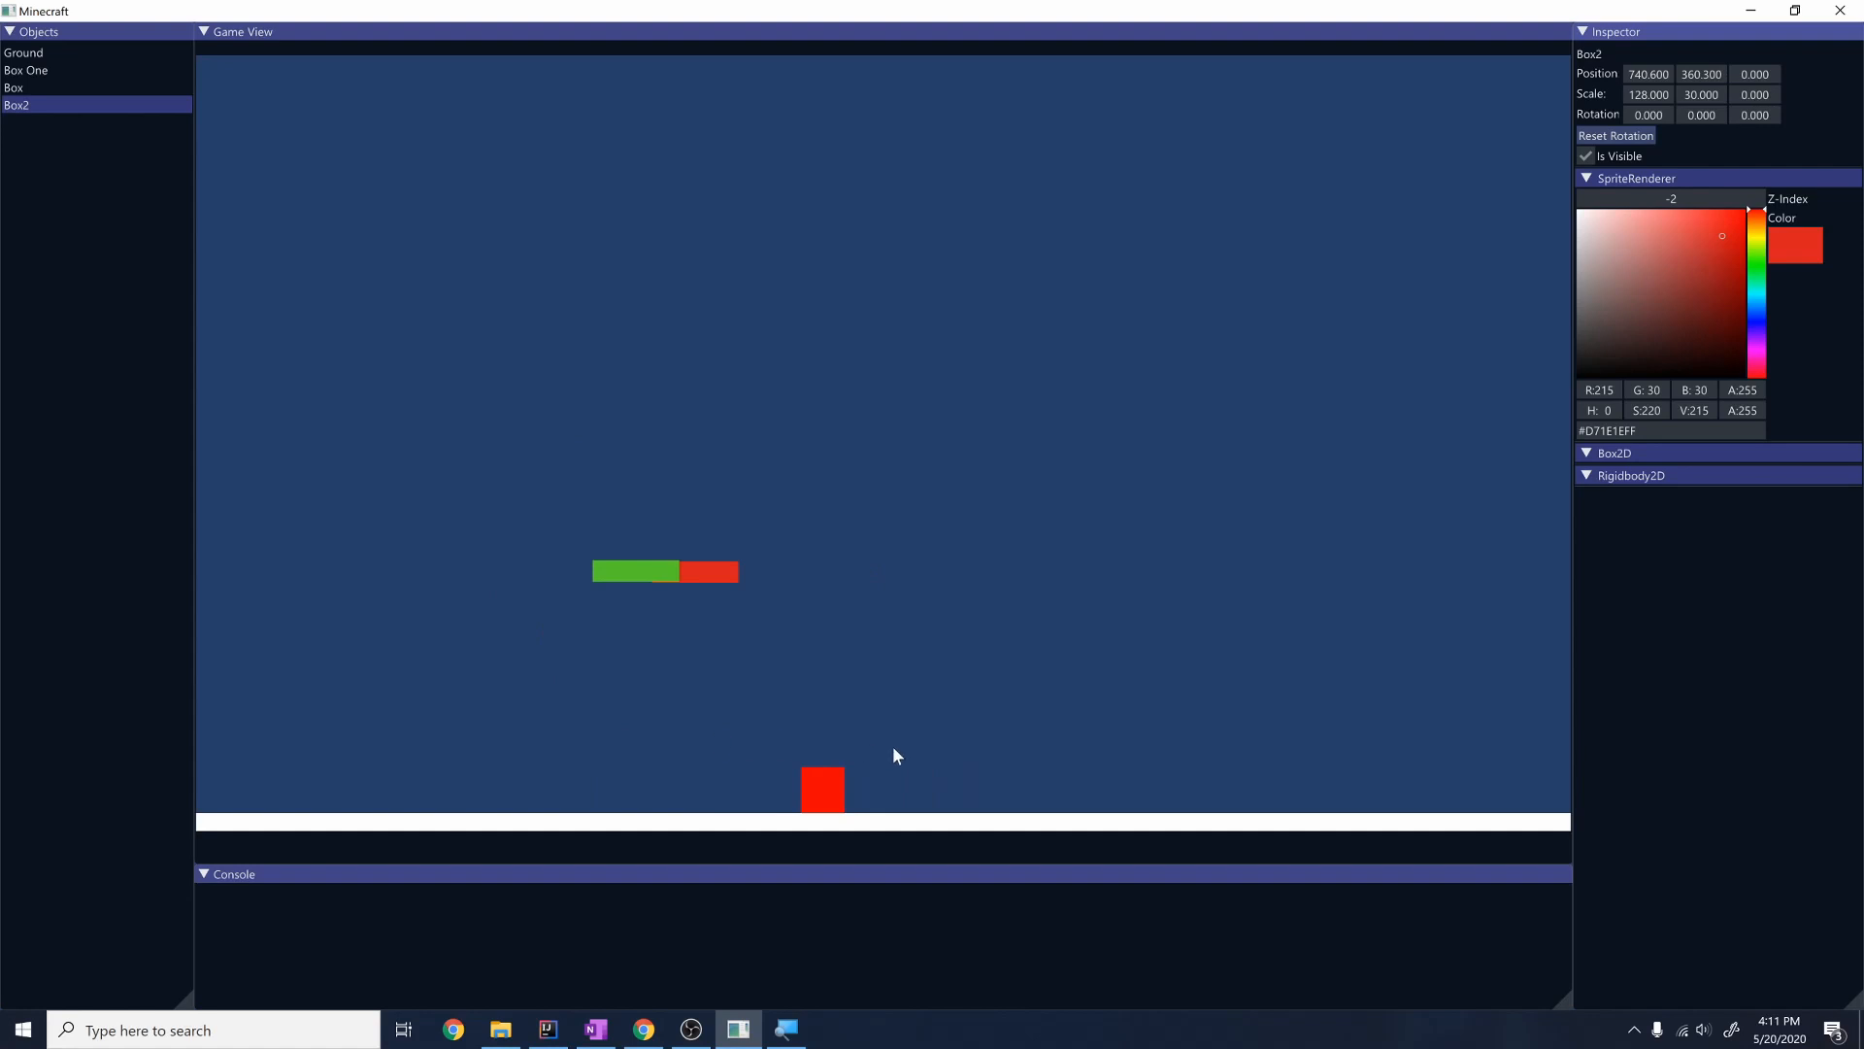